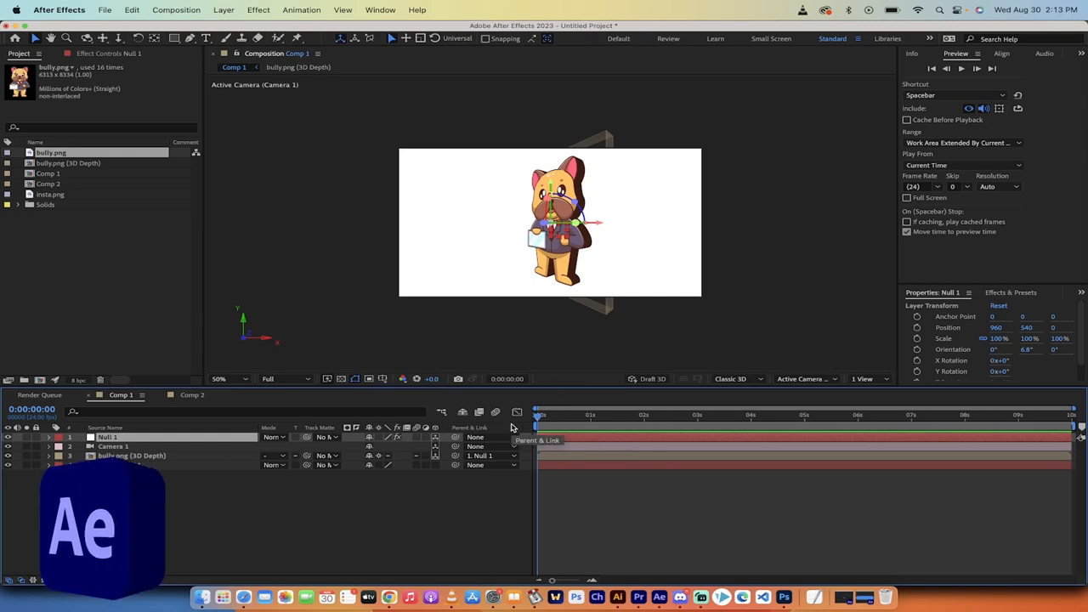
pyautogui.moveTo(339, 404)
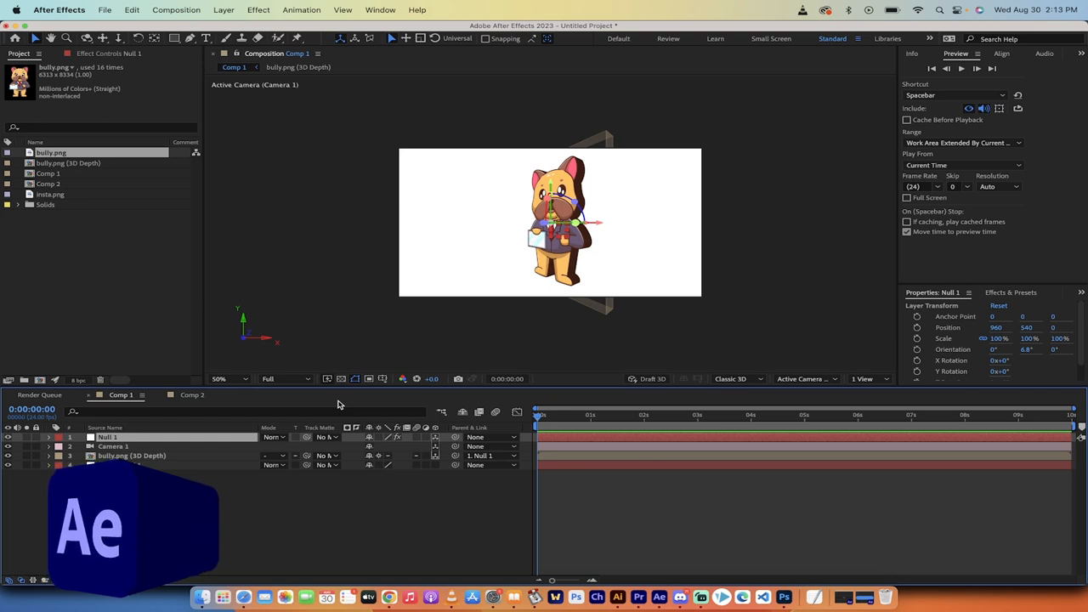
pyautogui.moveTo(246, 401)
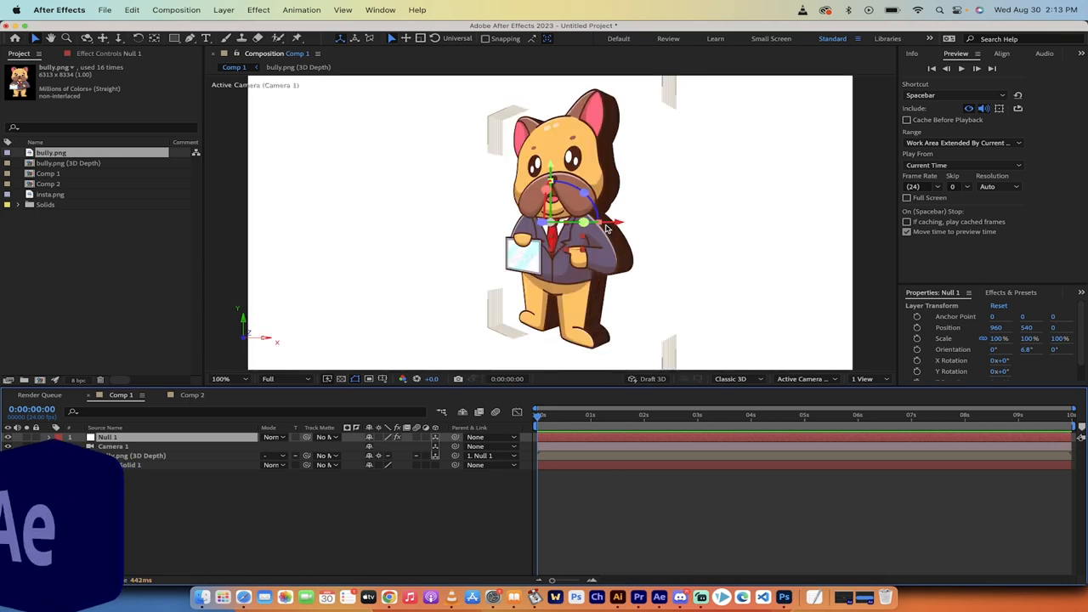
# Step: Compare the flat Comp 2 bulldog, then turn Null 1 further on Y
pyautogui.click(221, 378)
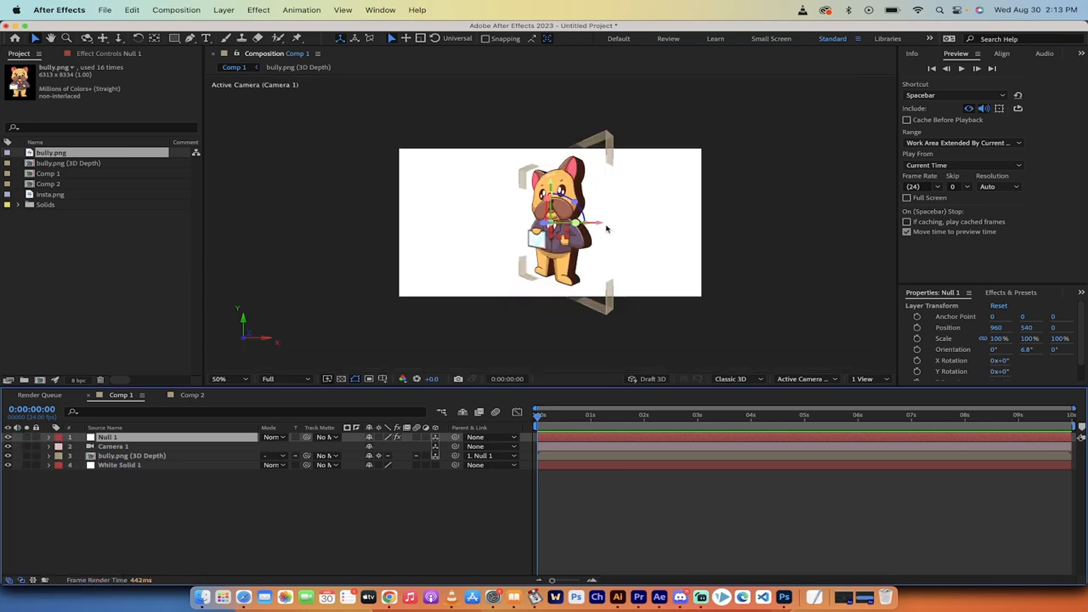
pyautogui.click(191, 395)
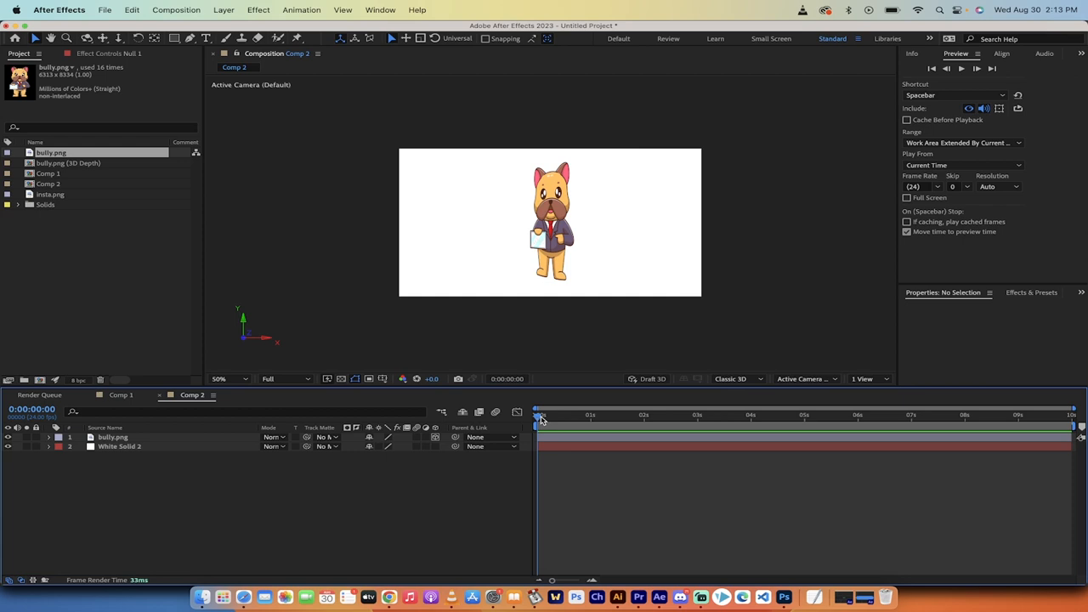
pyautogui.moveTo(538, 415); pyautogui.dragTo(578, 416)
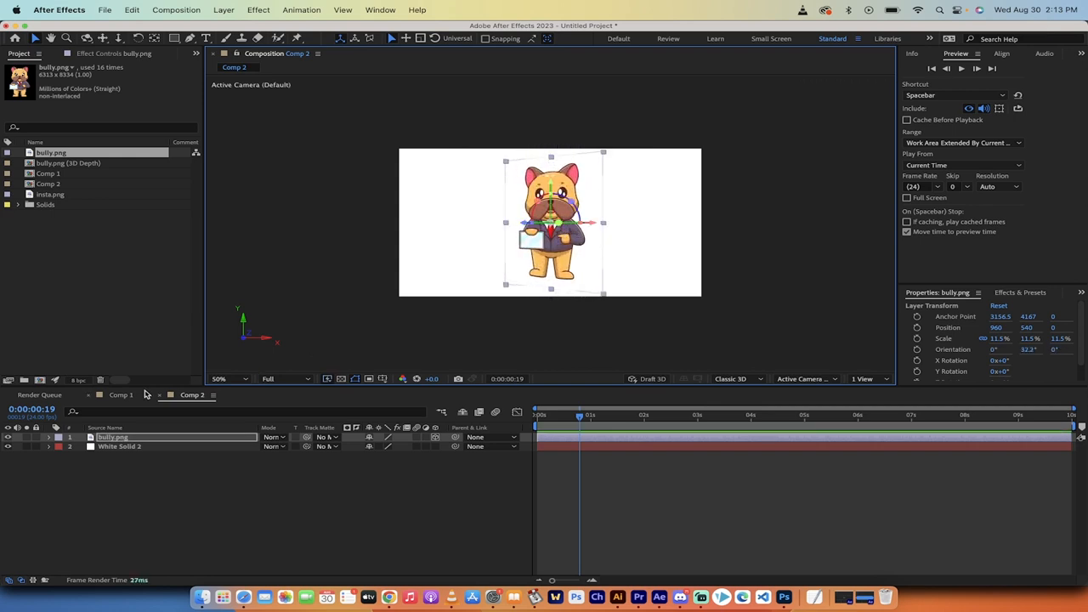
pyautogui.click(121, 394)
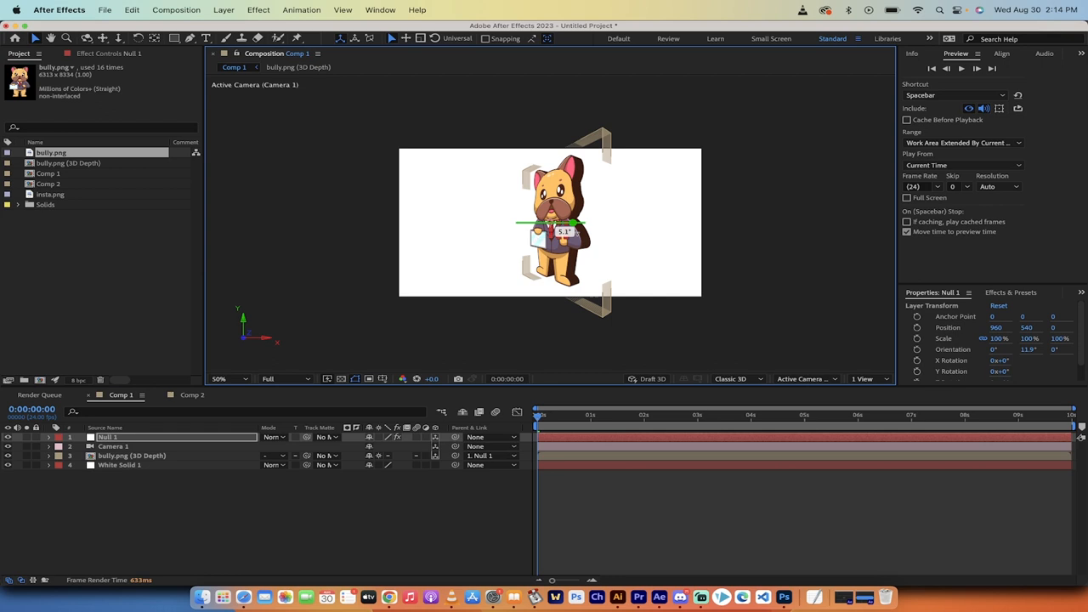
pyautogui.moveTo(579, 223); pyautogui.dragTo(562, 234)
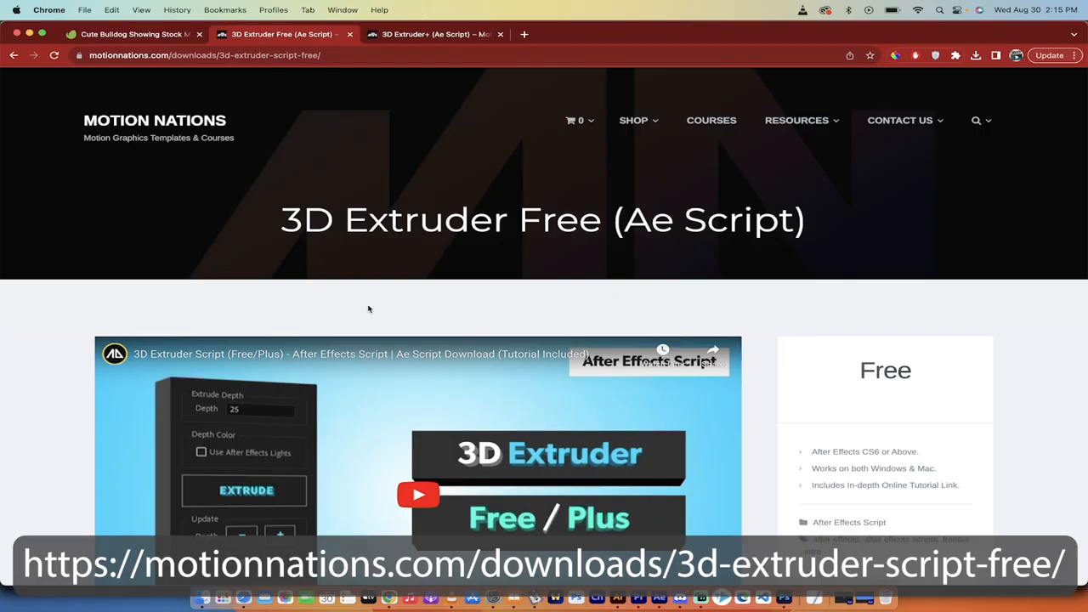
# Step: Scroll the 3D Extruder Free page to its compatibility notes and 'Download Link Here'
pyautogui.scroll(-3)
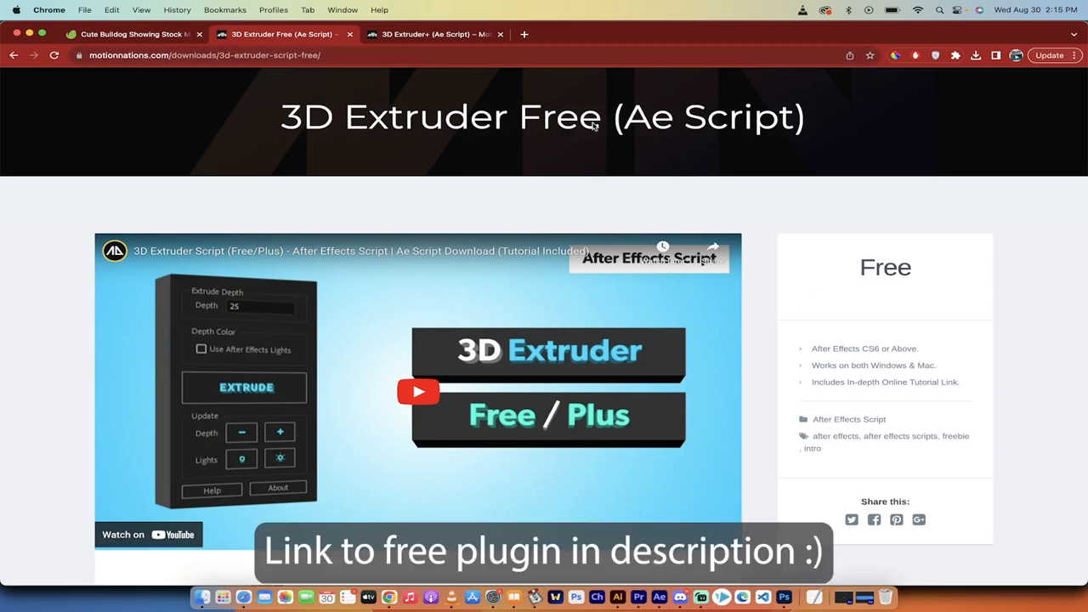
pyautogui.scroll(-3)
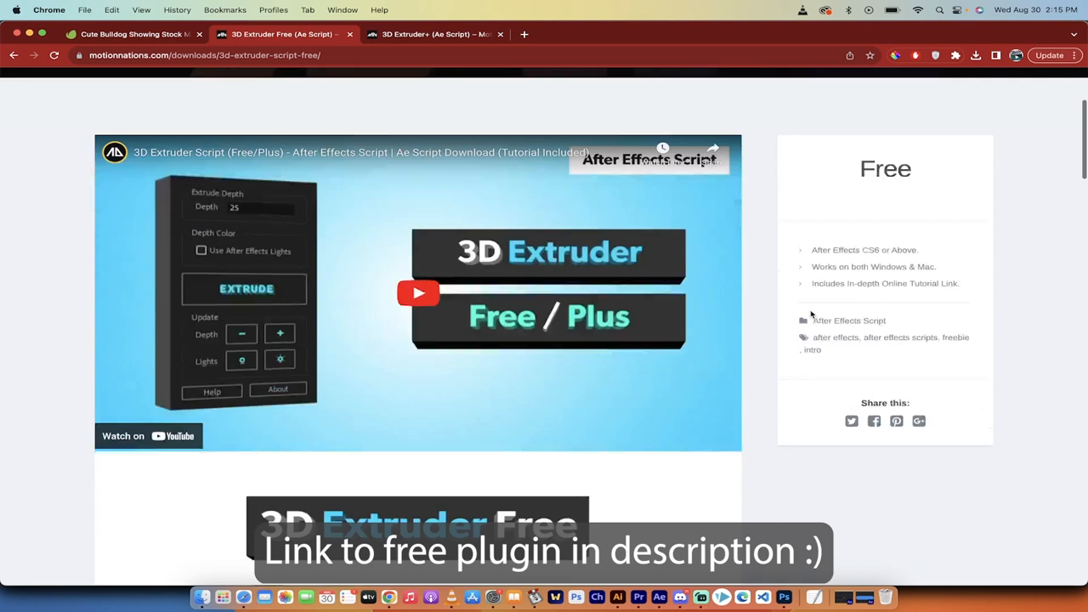
pyautogui.scroll(-3)
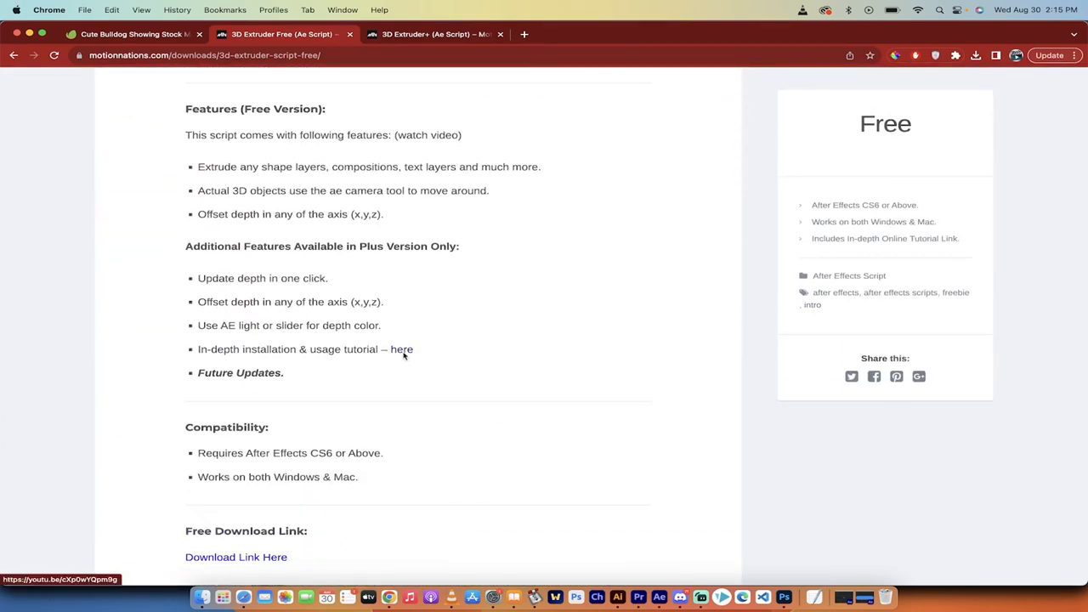
pyautogui.scroll(-3)
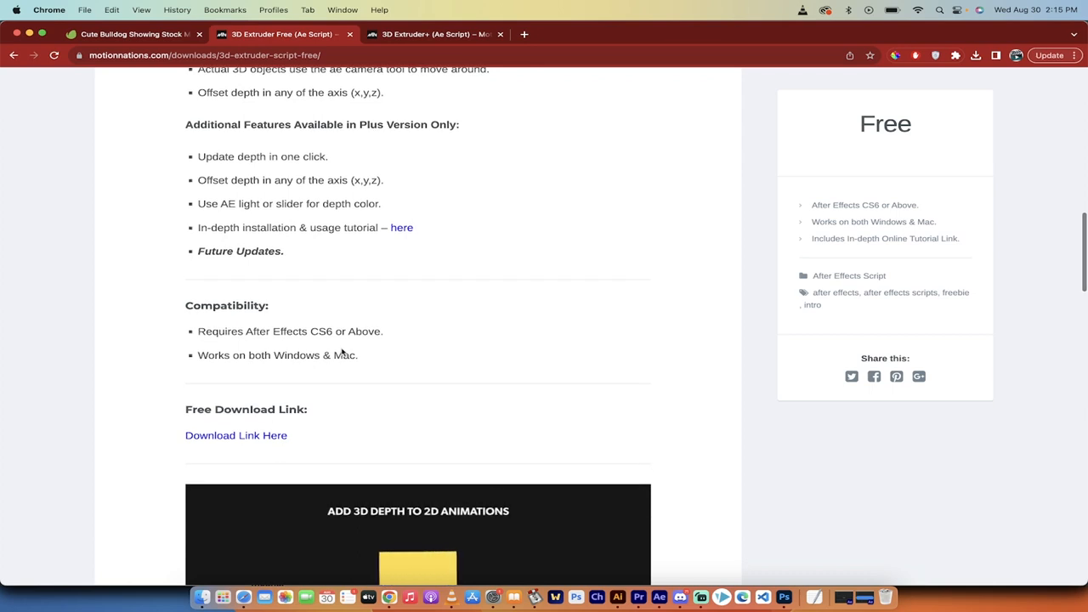
pyautogui.moveTo(268, 440)
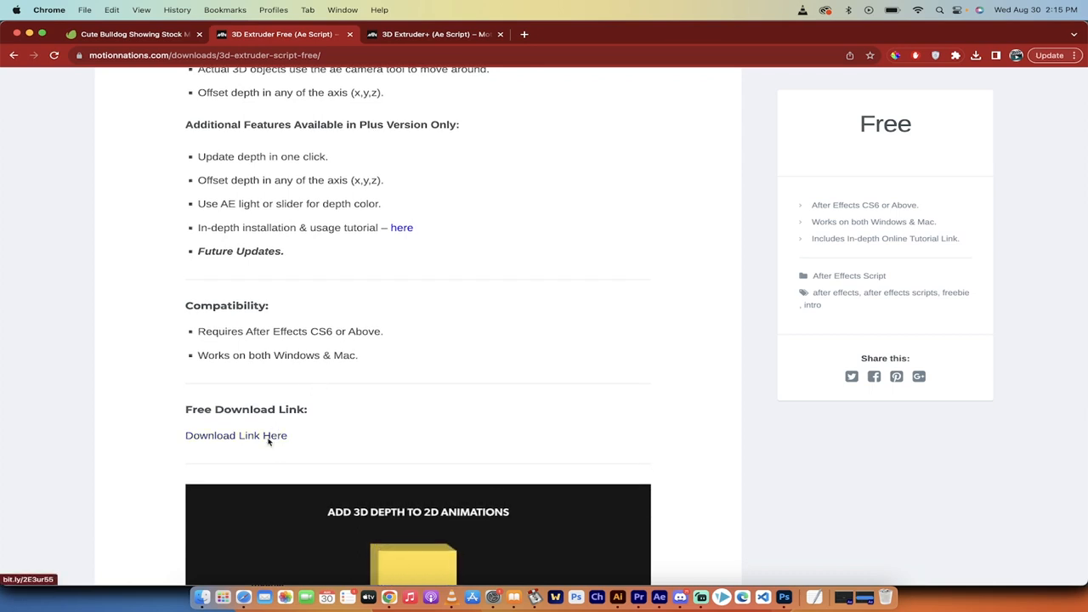
pyautogui.scroll(-3)
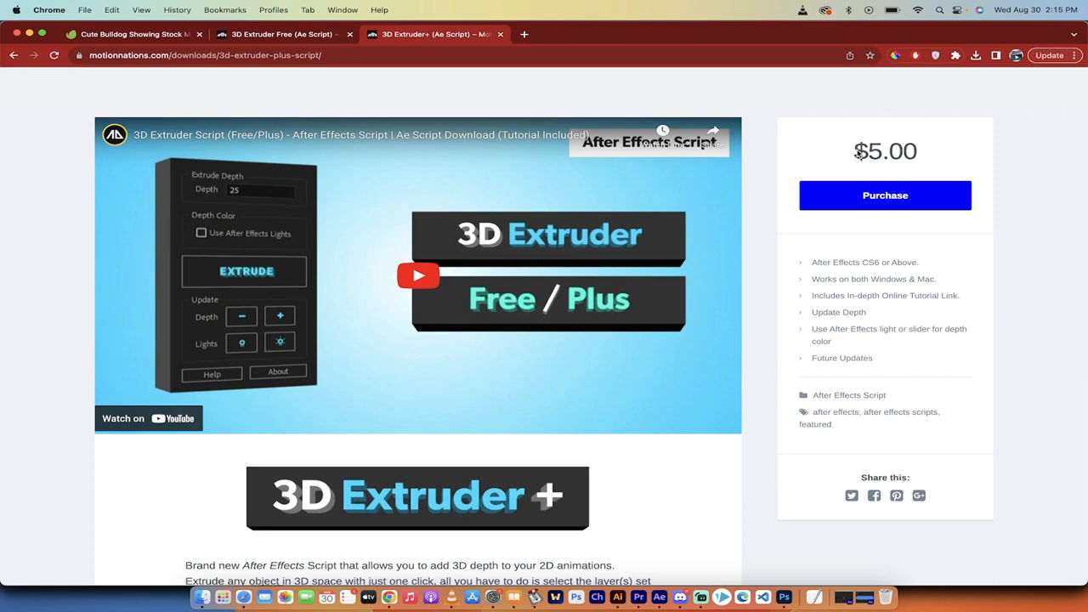
pyautogui.moveTo(249, 5)
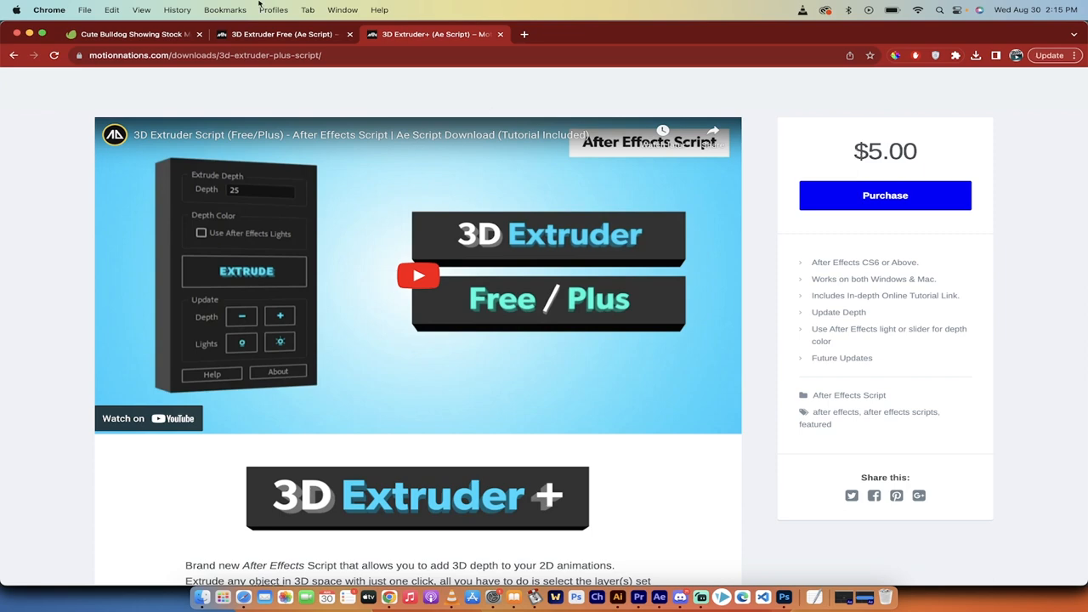
pyautogui.moveTo(280, 34)
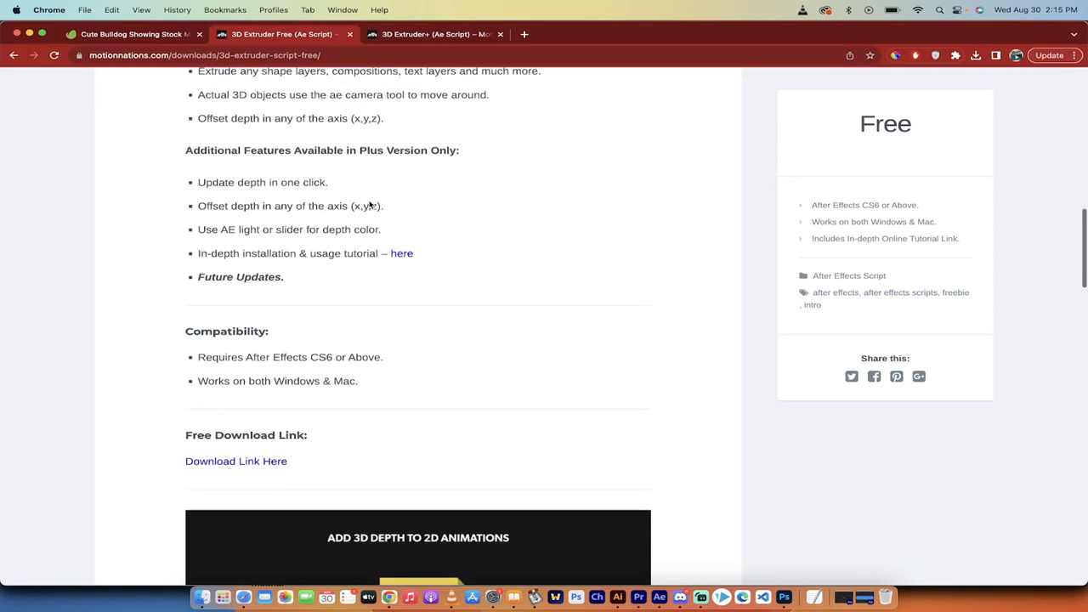
pyautogui.scroll(3)
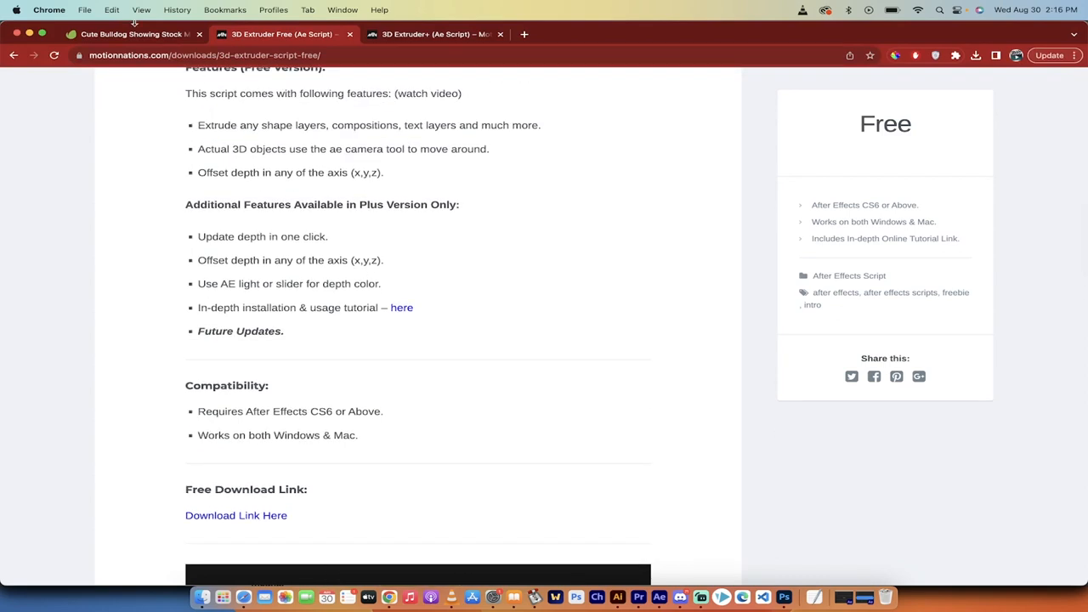
# Step: Switch to the Envato Elements tab and scroll the Cute Bulldog stock market illustration
pyautogui.click(128, 34)
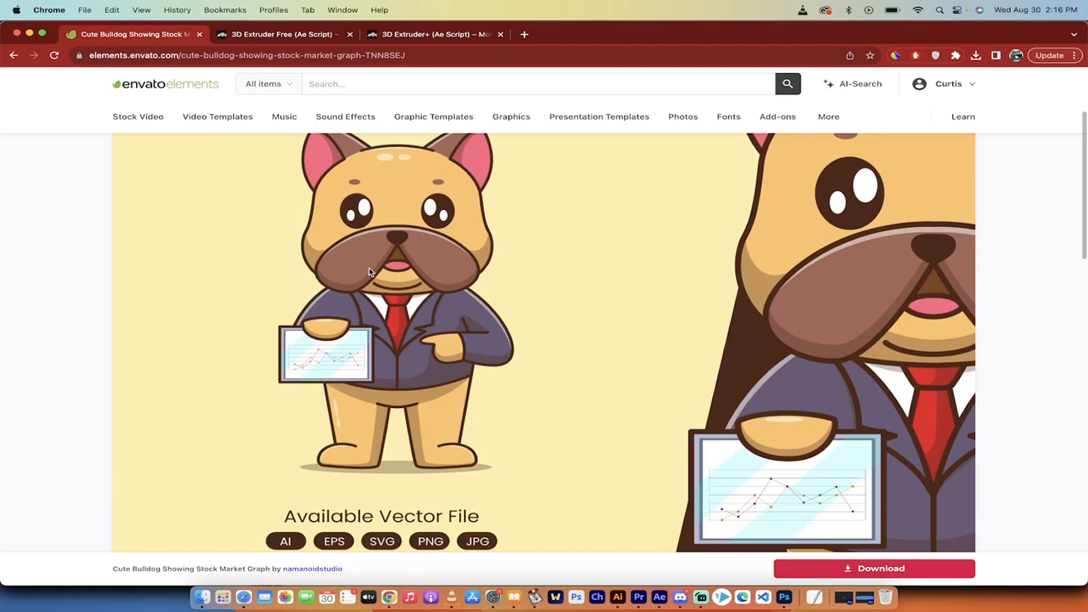
pyautogui.scroll(-3)
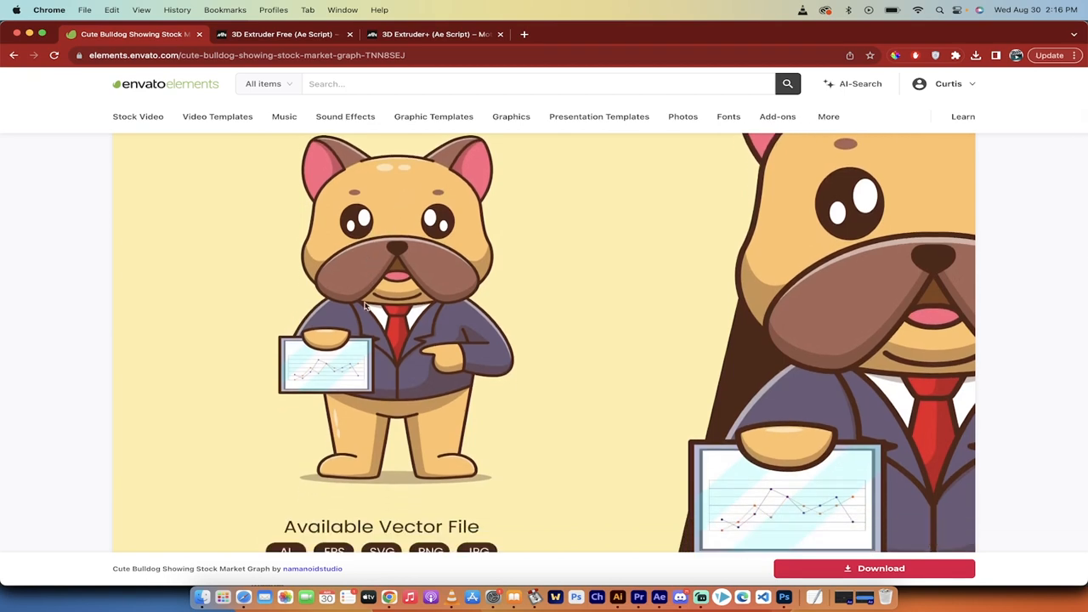
pyautogui.moveTo(372, 270)
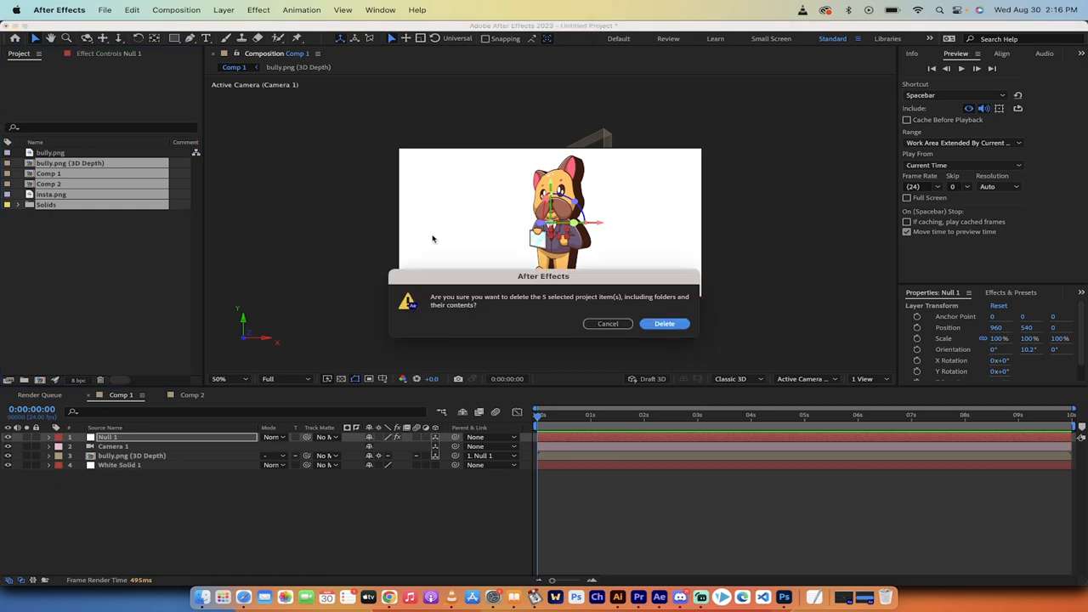
# Step: Delete every project item except bully.png and view bully.png in the Footage panel
pyautogui.click(664, 323)
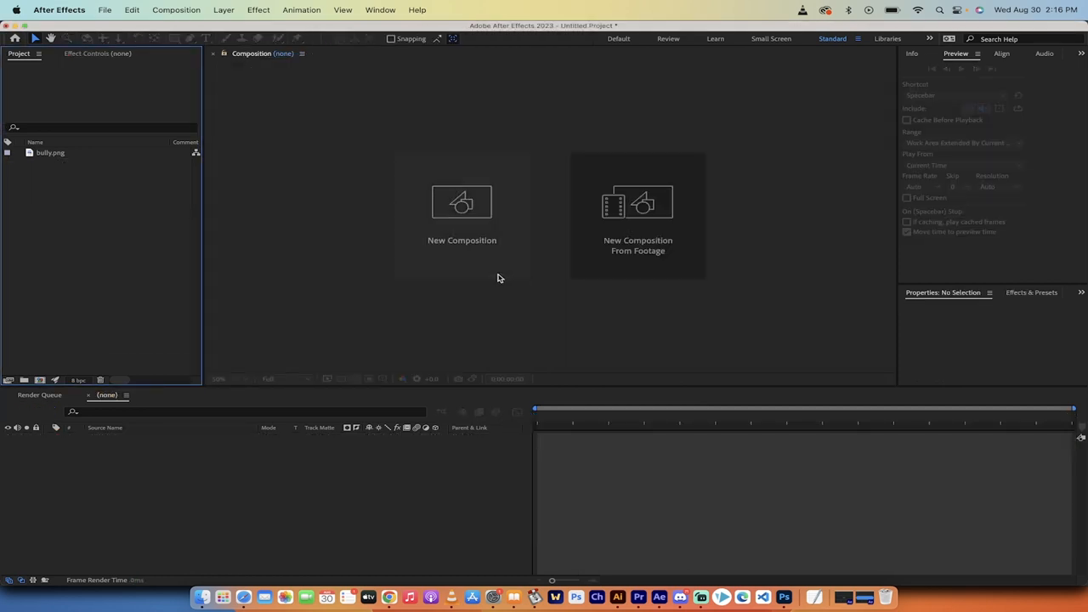
pyautogui.click(51, 152)
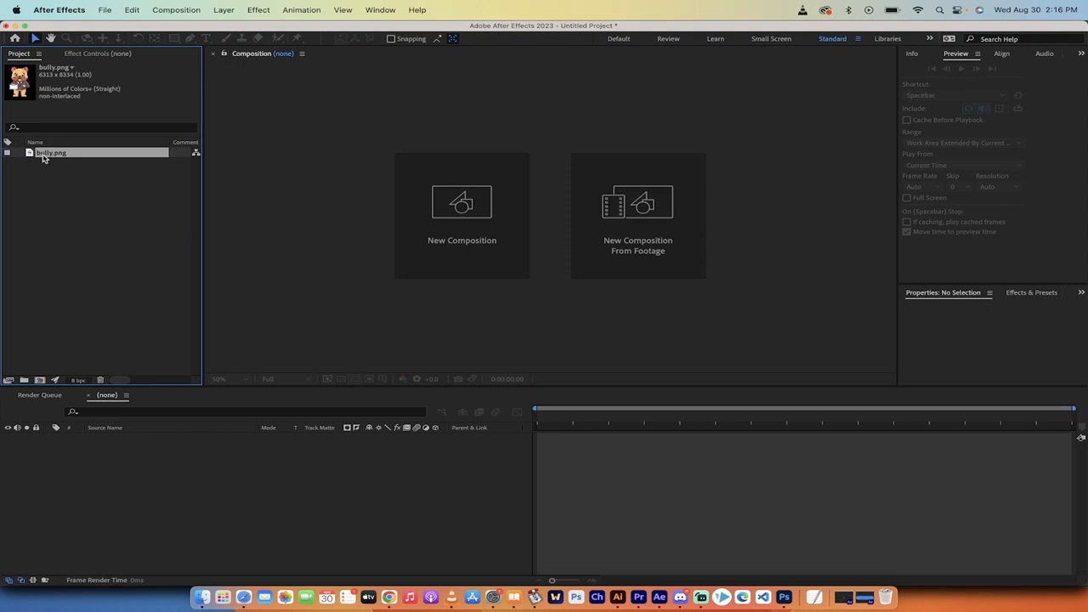
pyautogui.doubleClick(51, 153)
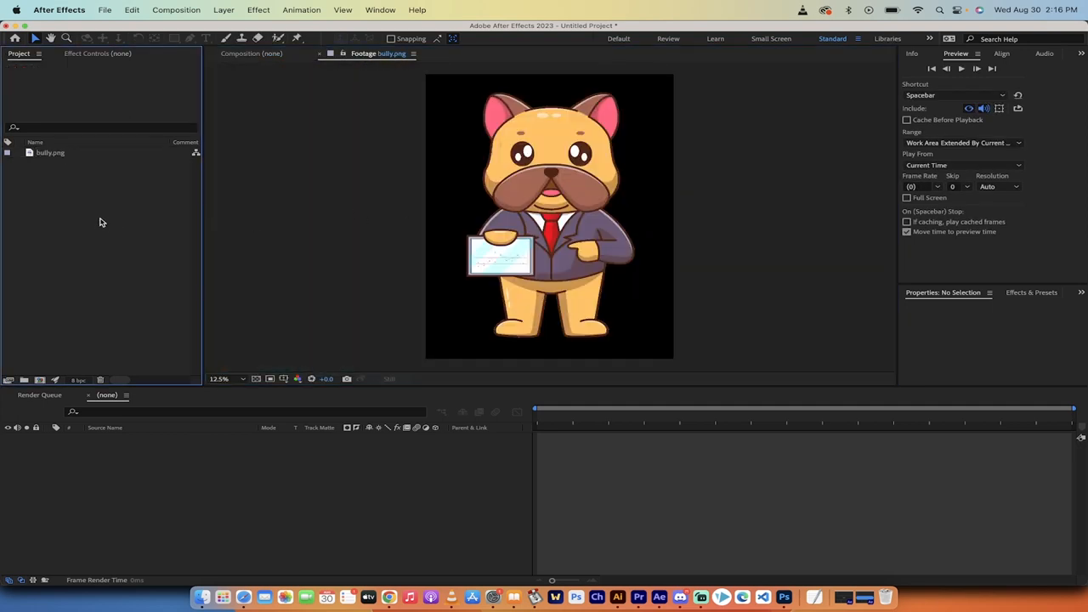
# Step: Create Comp 1 with the HD 1920×1080, 24 fps, ten-second preset
pyautogui.click(176, 10)
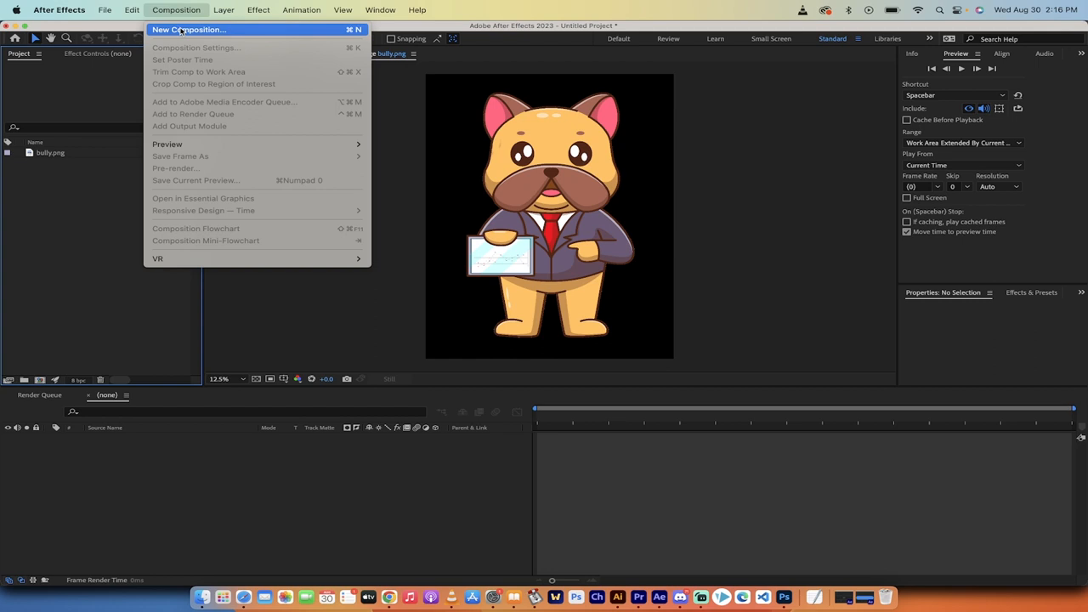
pyautogui.click(188, 30)
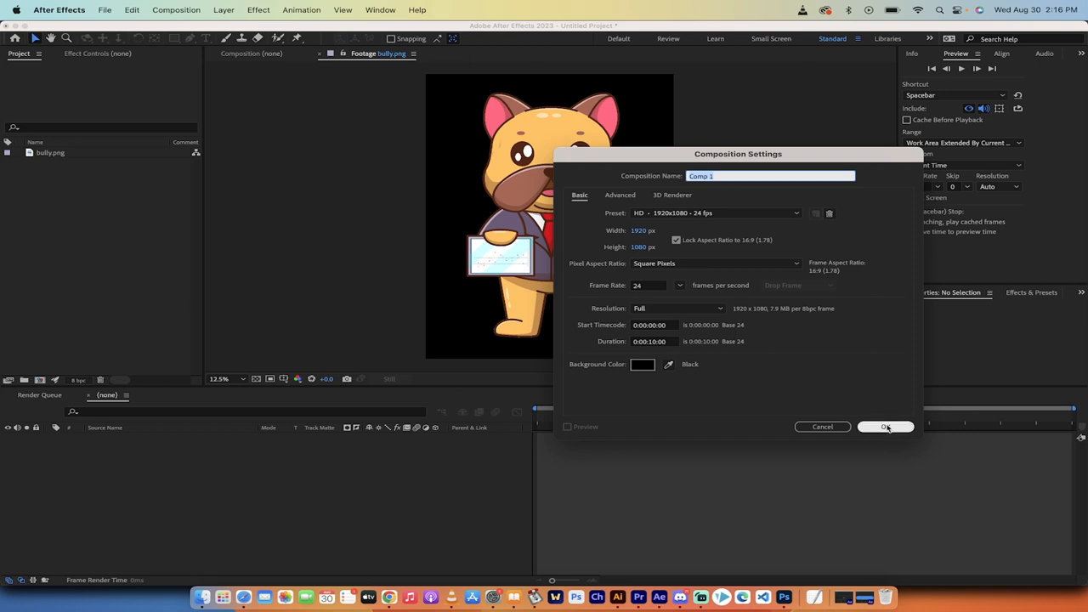
pyautogui.click(886, 426)
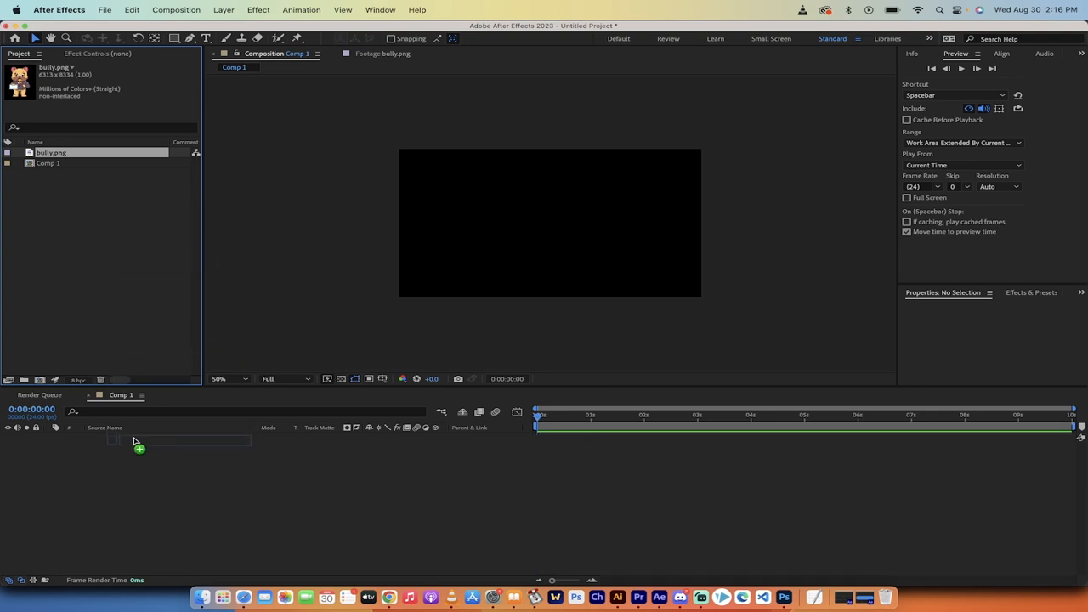
# Step: Place bully.png into Comp 1 and scale it down to fit the frame
pyautogui.moveTo(51, 152); pyautogui.dragTo(136, 437)
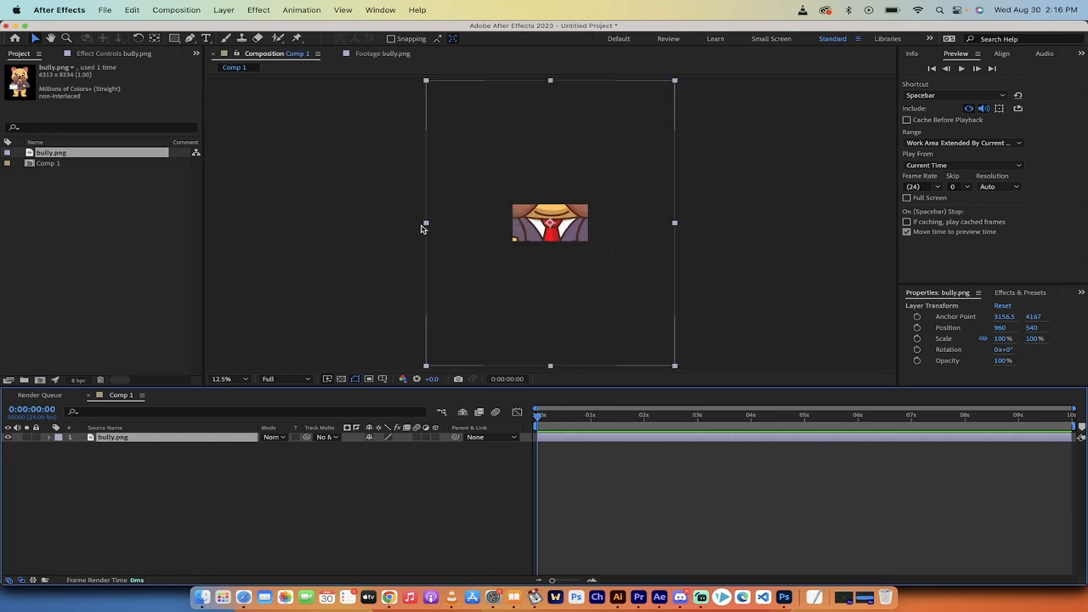
pyautogui.doubleClick(113, 437)
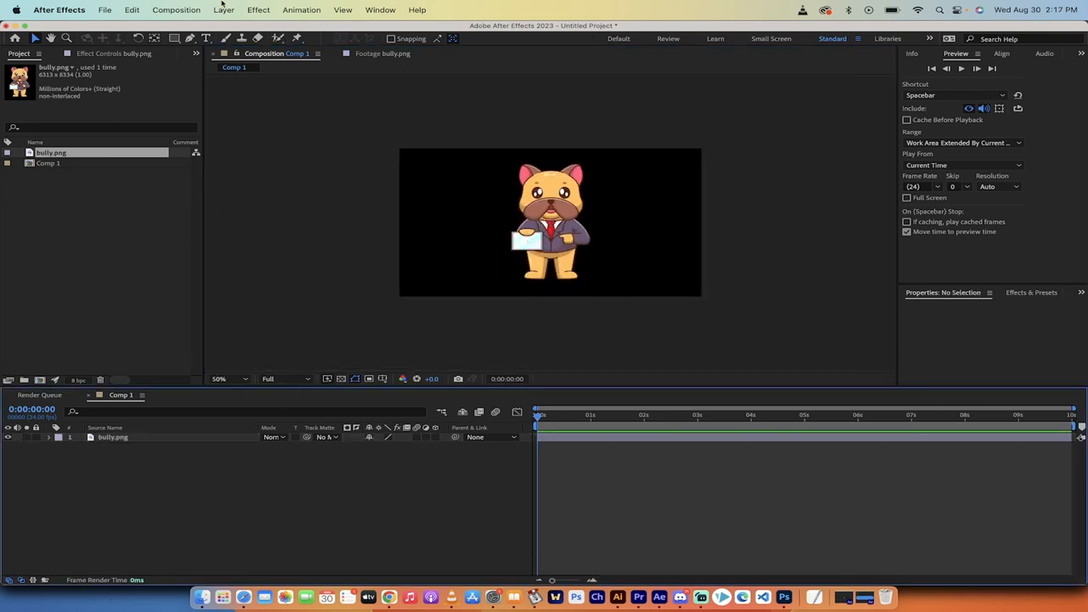
# Step: Add White Solid 1 to Comp 1, kept below the bully.png layer
pyautogui.click(224, 9)
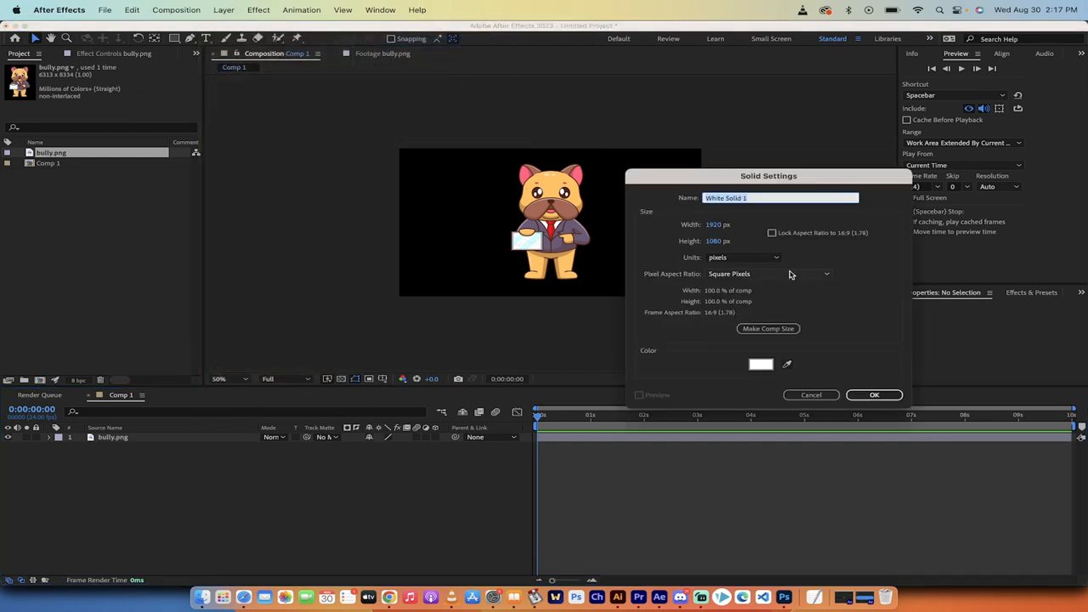
pyautogui.moveTo(840, 380)
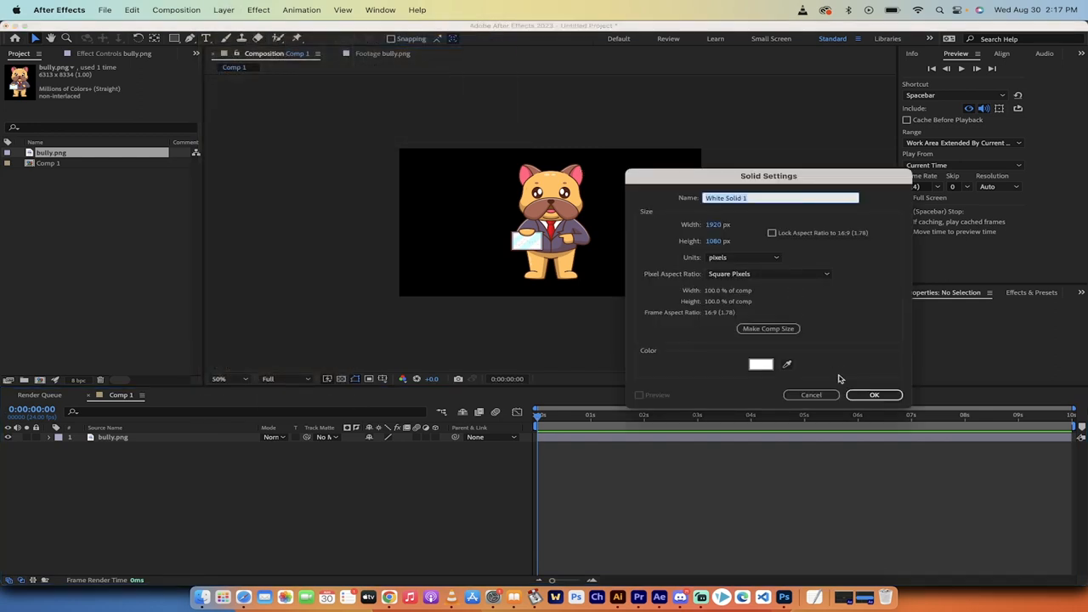
pyautogui.click(874, 394)
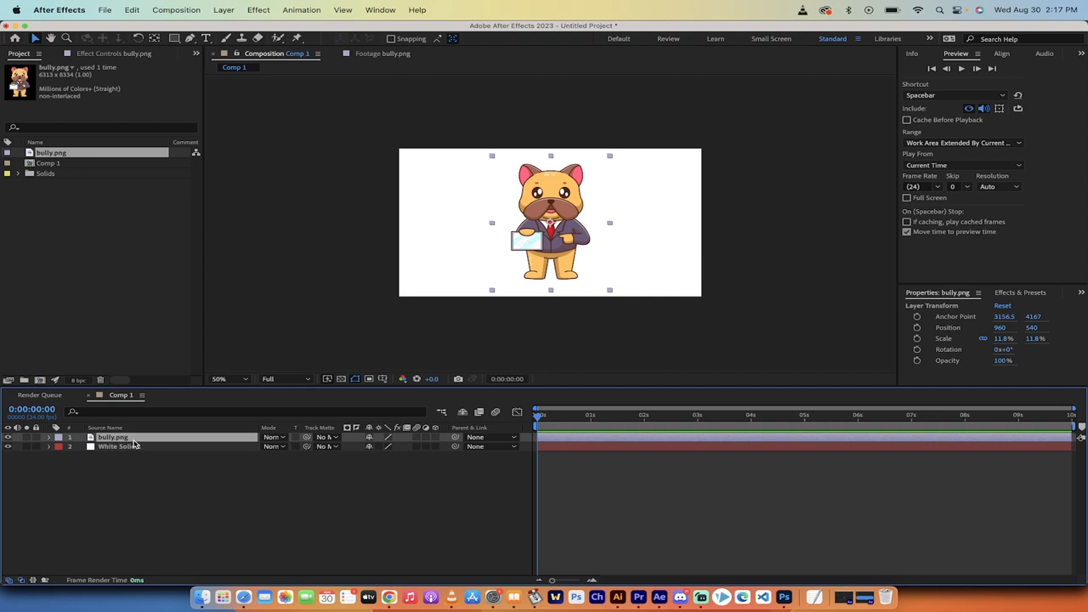
pyautogui.click(219, 379)
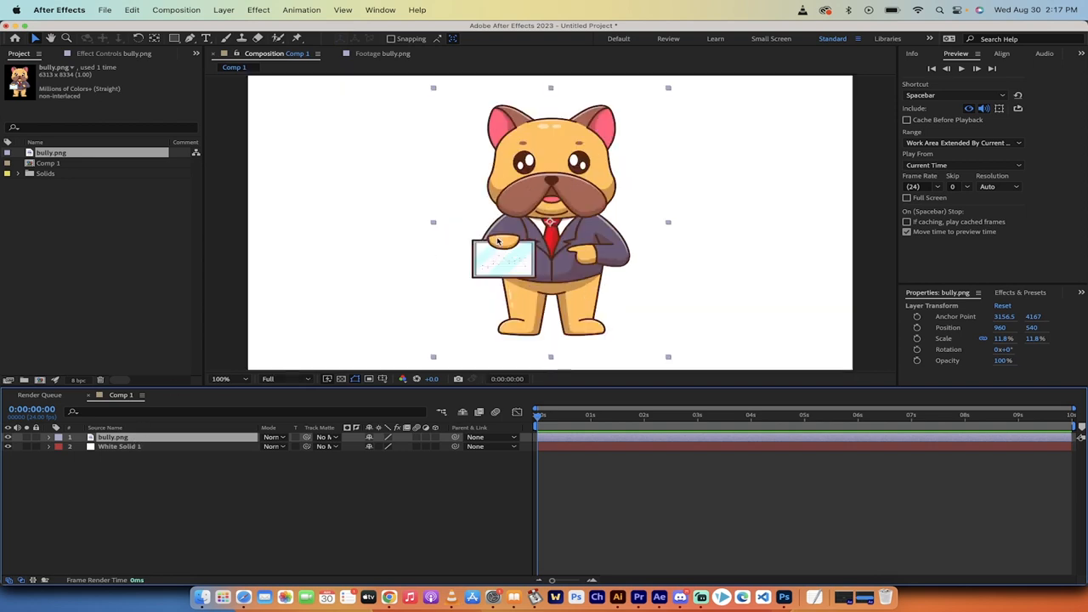
pyautogui.click(221, 378)
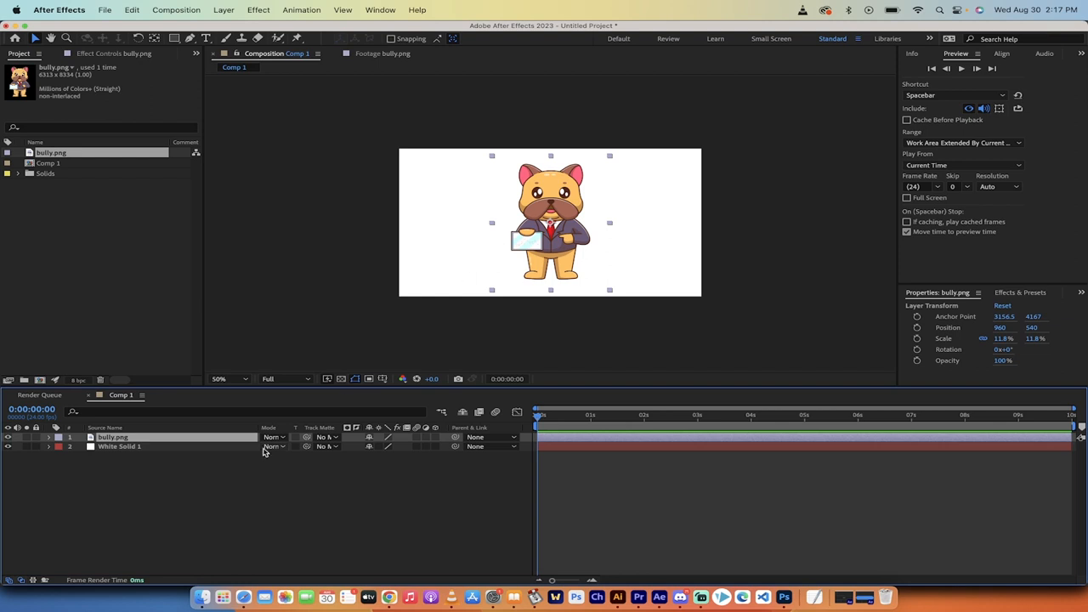
pyautogui.moveTo(289, 286)
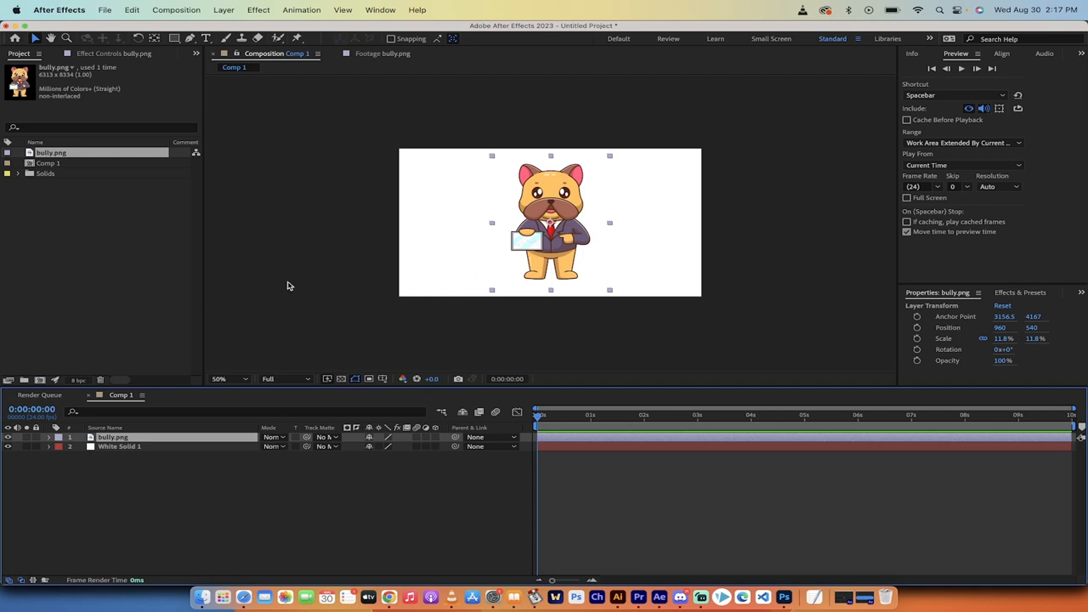
# Step: Launch 3D Extruder Free (v1.0).jsxbin from the Window menu, showing extrude depth 15
pyautogui.click(380, 9)
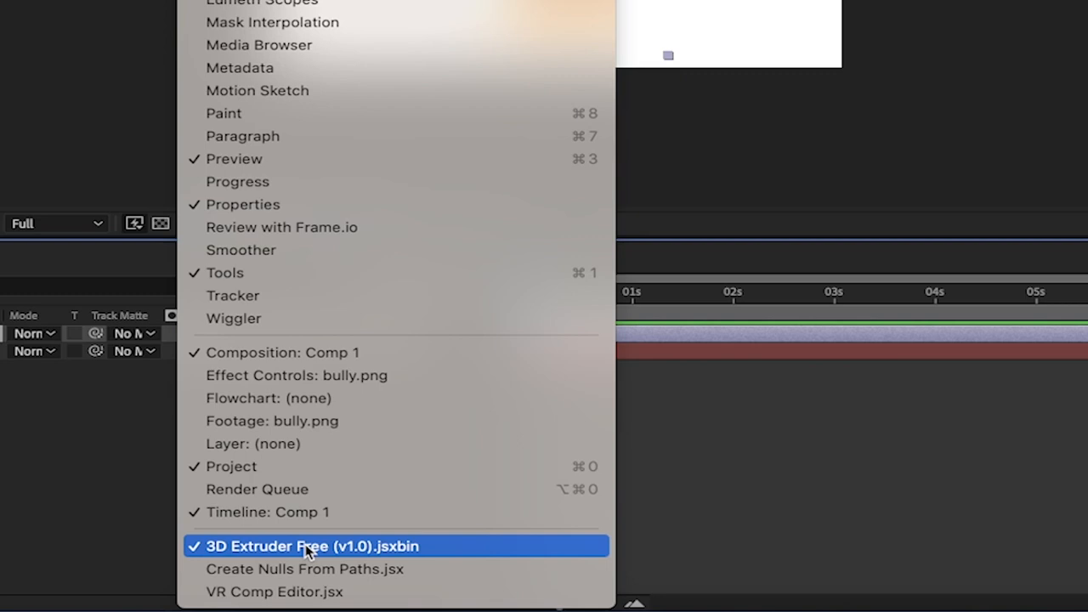
pyautogui.moveTo(300, 557)
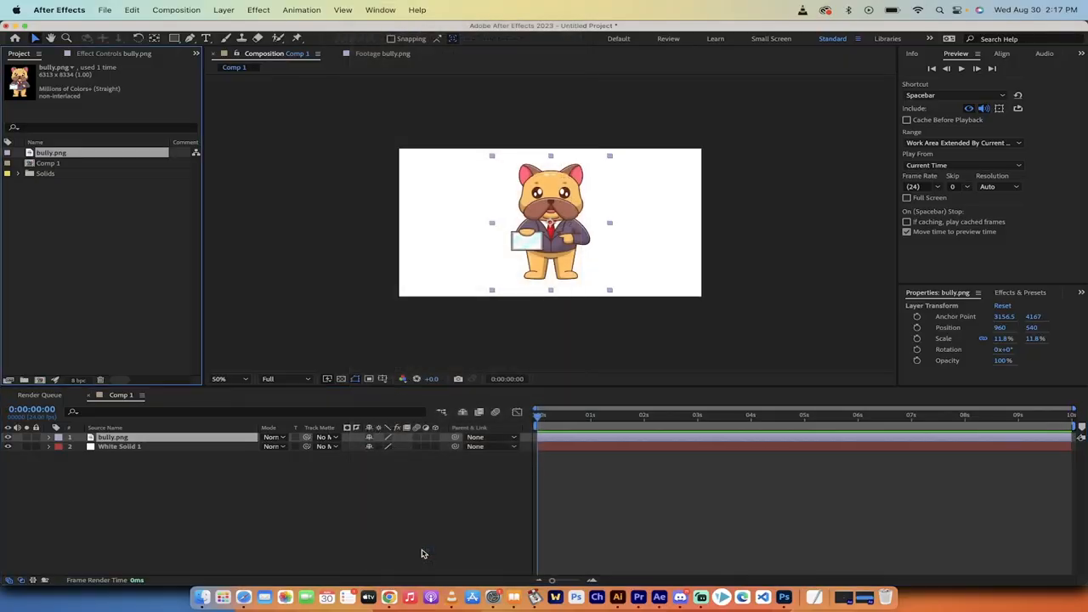
pyautogui.click(380, 9)
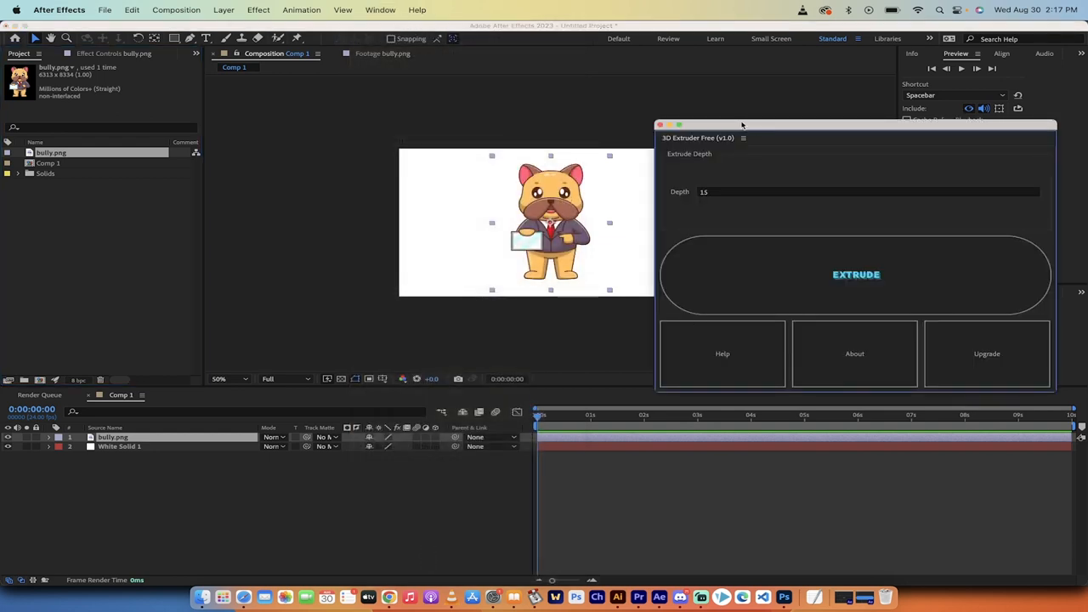
pyautogui.moveTo(664, 228)
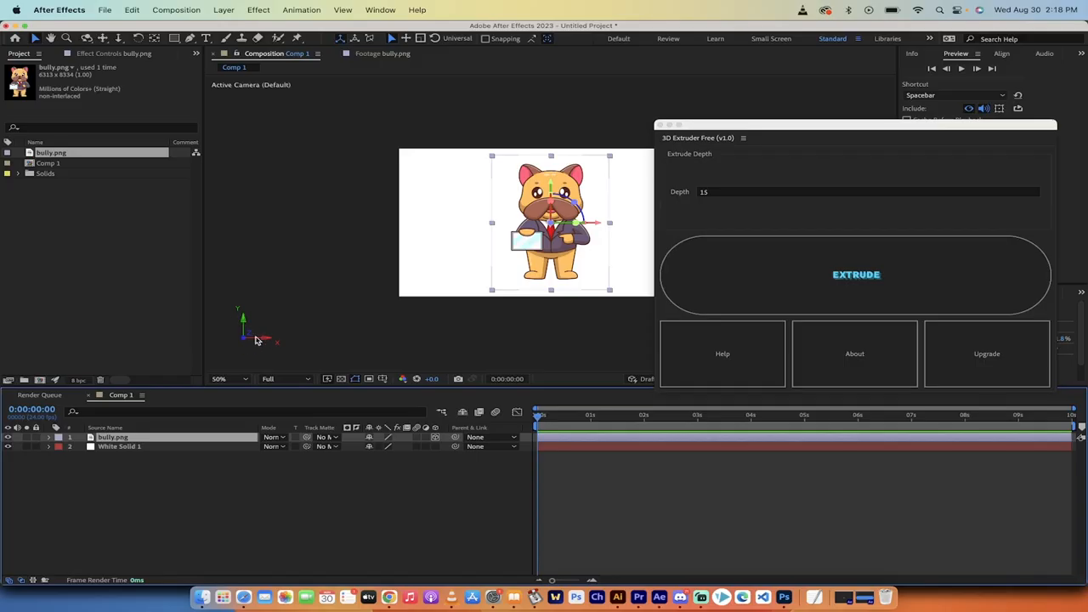
pyautogui.moveTo(371, 458)
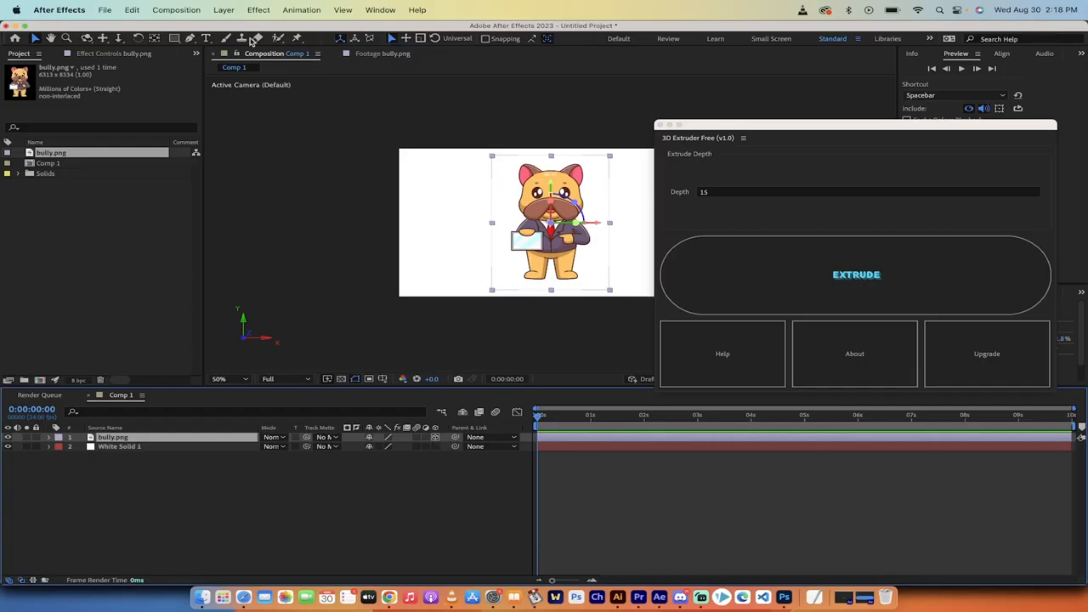
# Step: Add a Two-Node Camera 1 to Comp 1, backing out of an accidental Light dialog
pyautogui.click(224, 9)
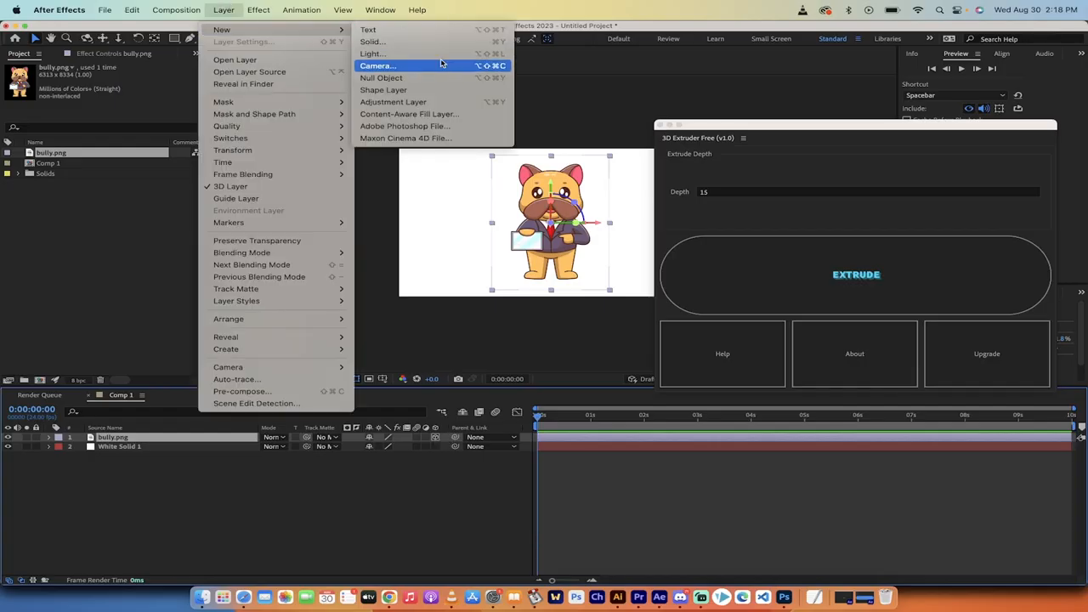
pyautogui.click(372, 54)
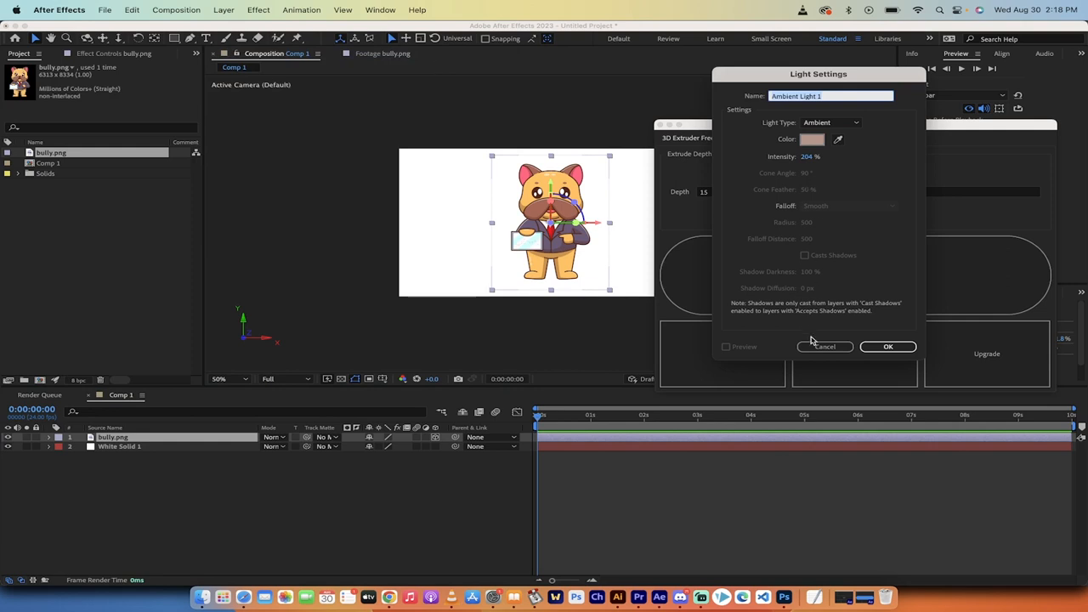
pyautogui.click(224, 9)
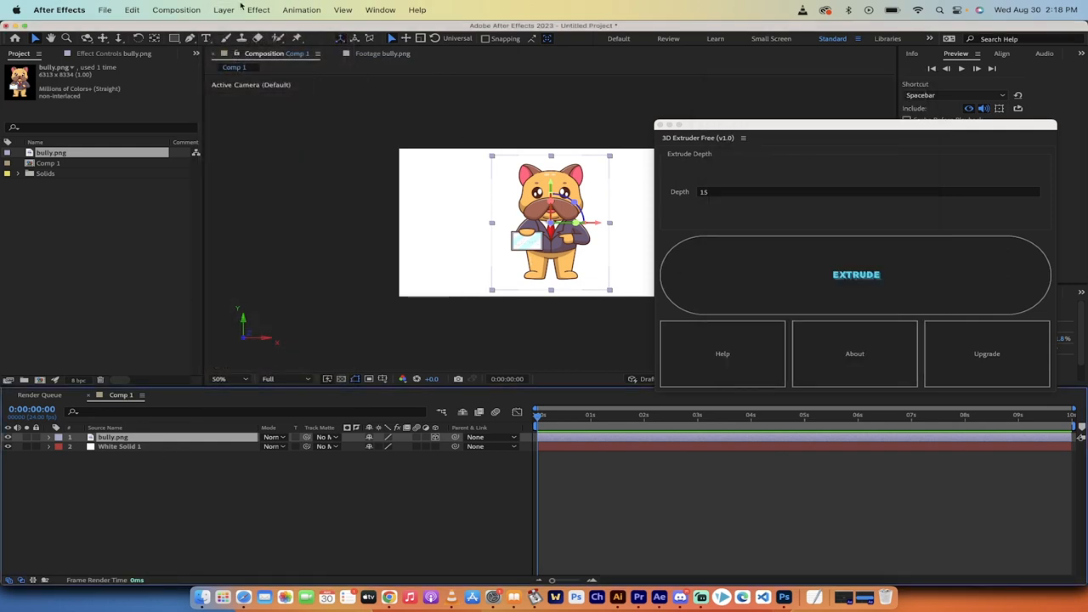
pyautogui.click(223, 9)
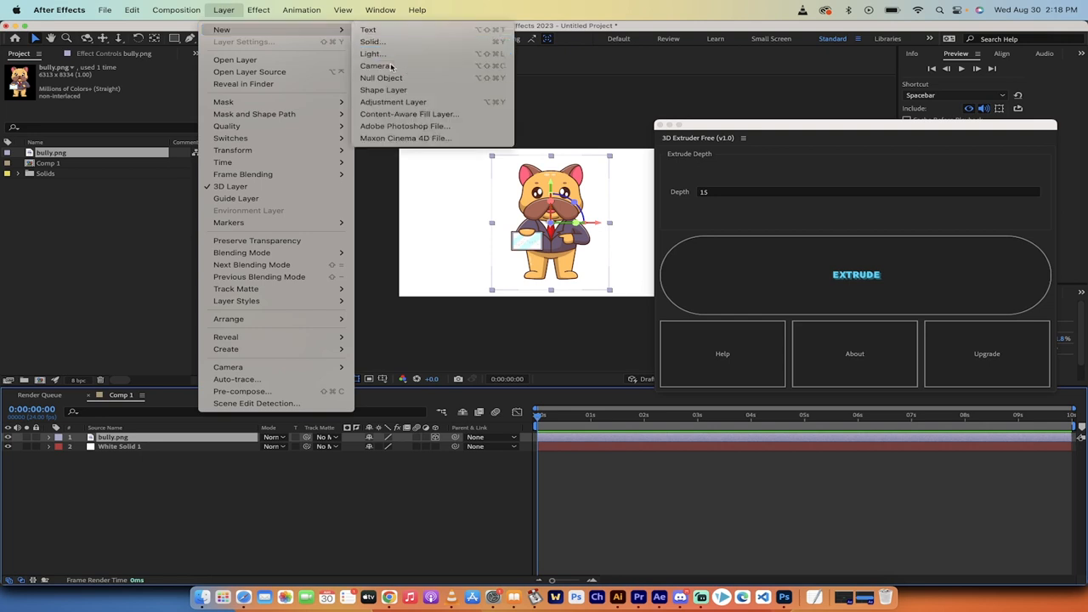
pyautogui.click(375, 65)
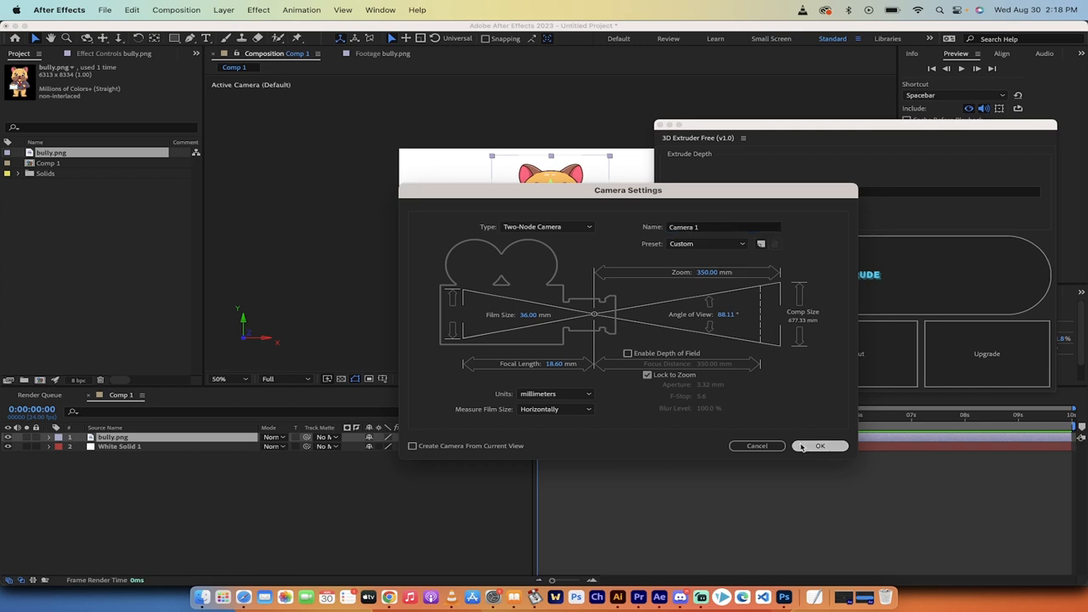
pyautogui.click(819, 445)
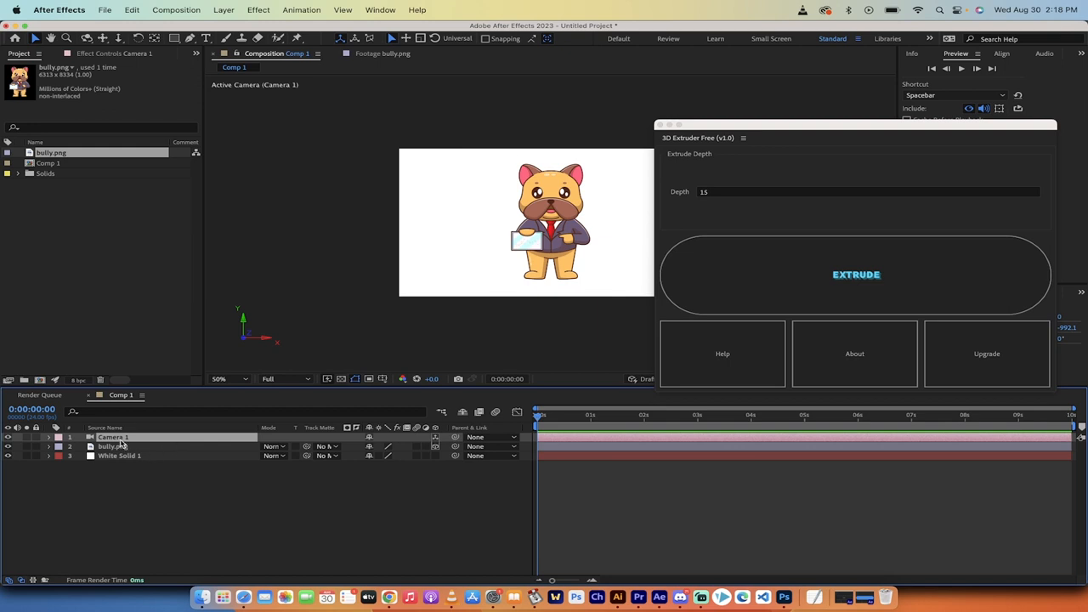
# Step: Extrude bully.png into a 3D Depth layer parented to Null 1 and rotate it
pyautogui.click(113, 446)
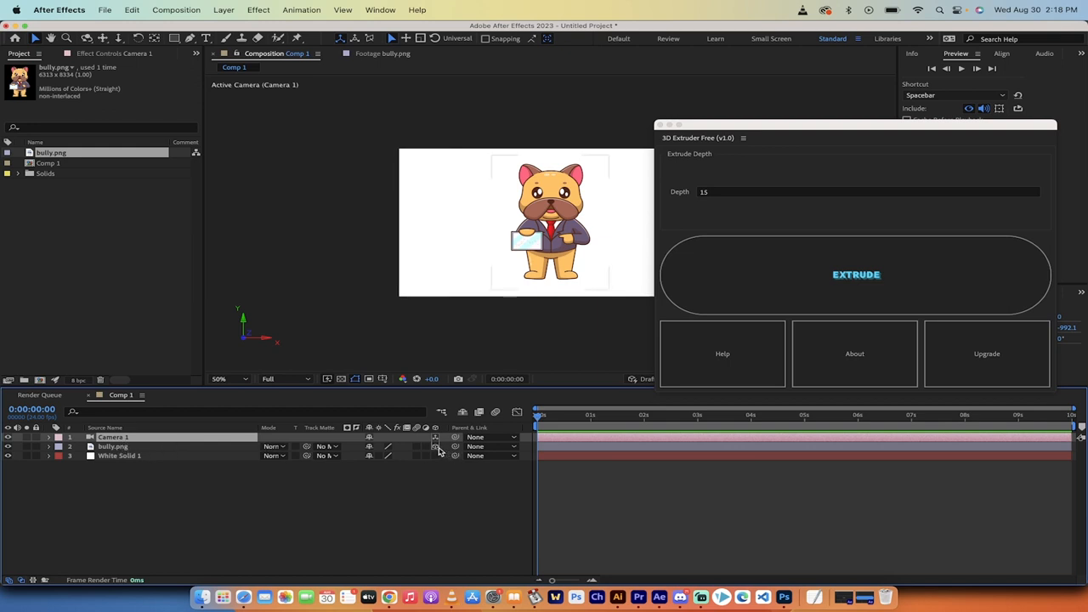
pyautogui.click(114, 446)
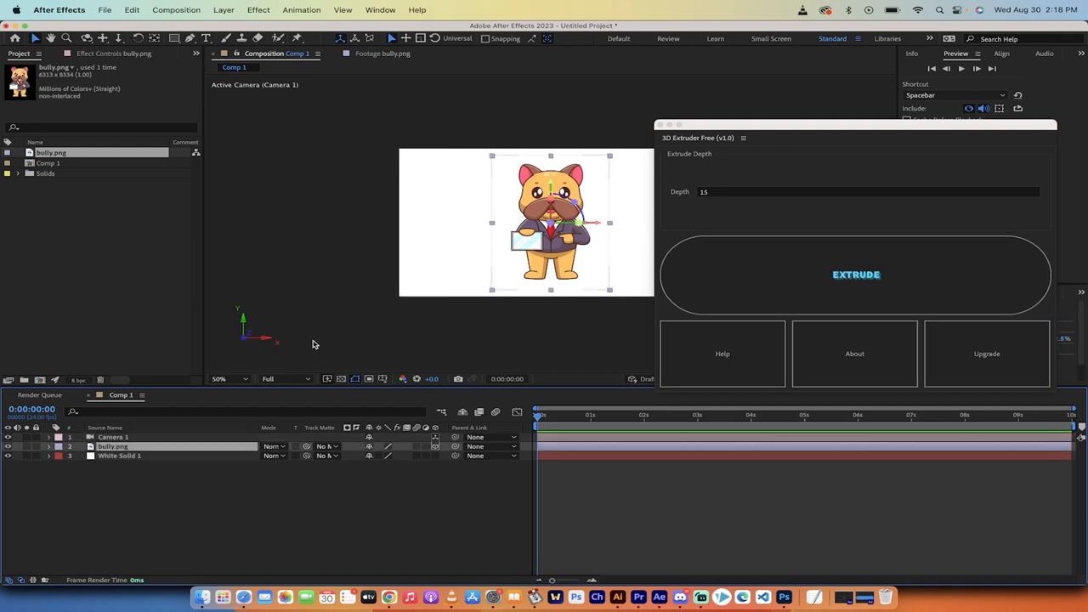
pyautogui.click(856, 274)
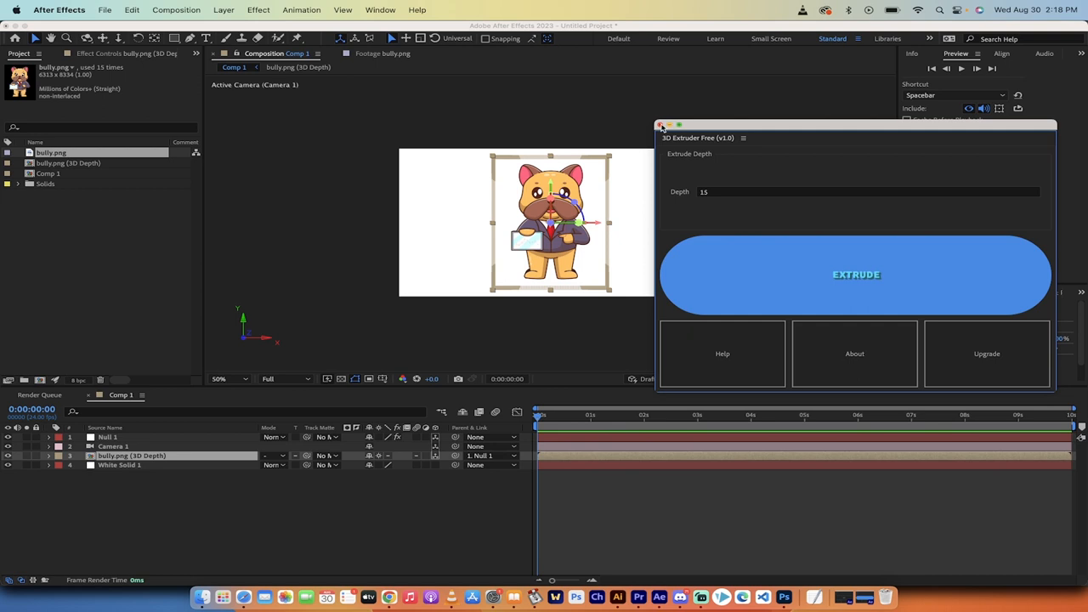
pyautogui.click(661, 126)
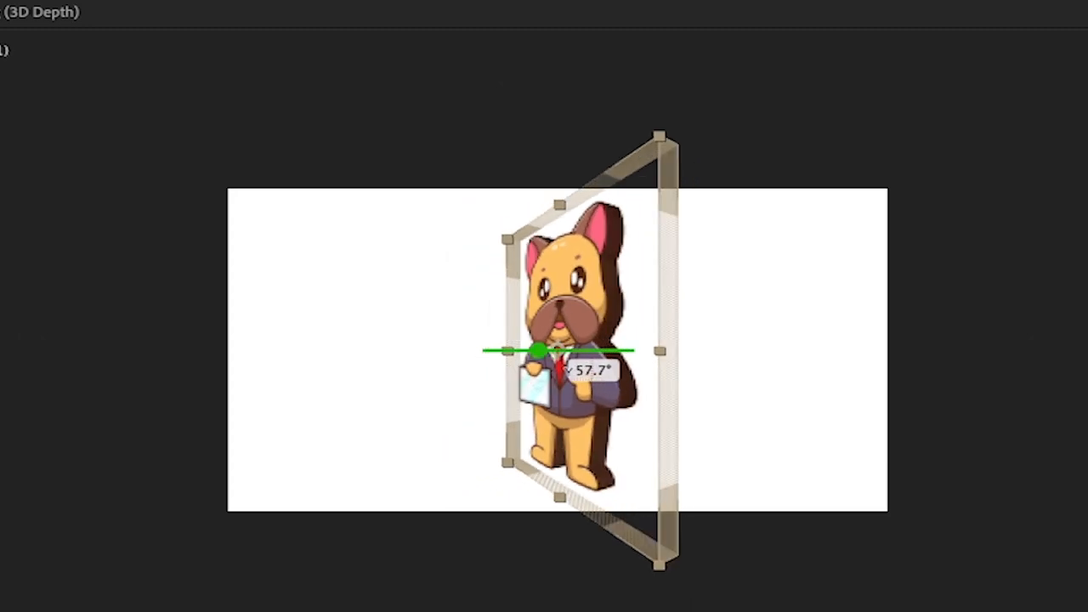
pyautogui.moveTo(542, 349); pyautogui.dragTo(631, 349)
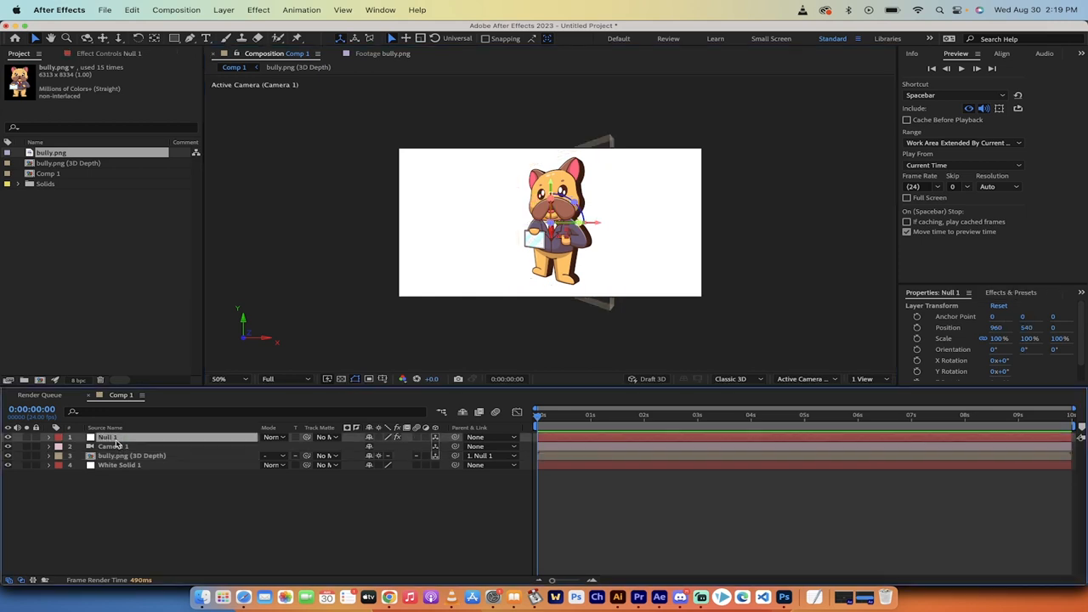
# Step: Scrub Null 1's z-offset slider through 37 and 40 up to 45 to thicken the bulldog
pyautogui.click(49, 437)
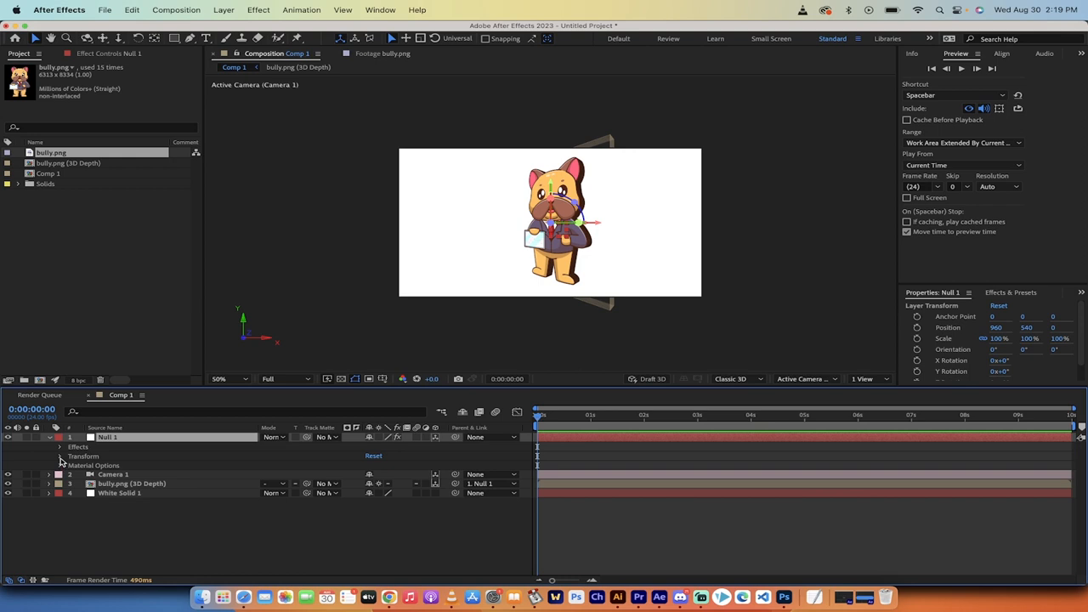
pyautogui.click(61, 456)
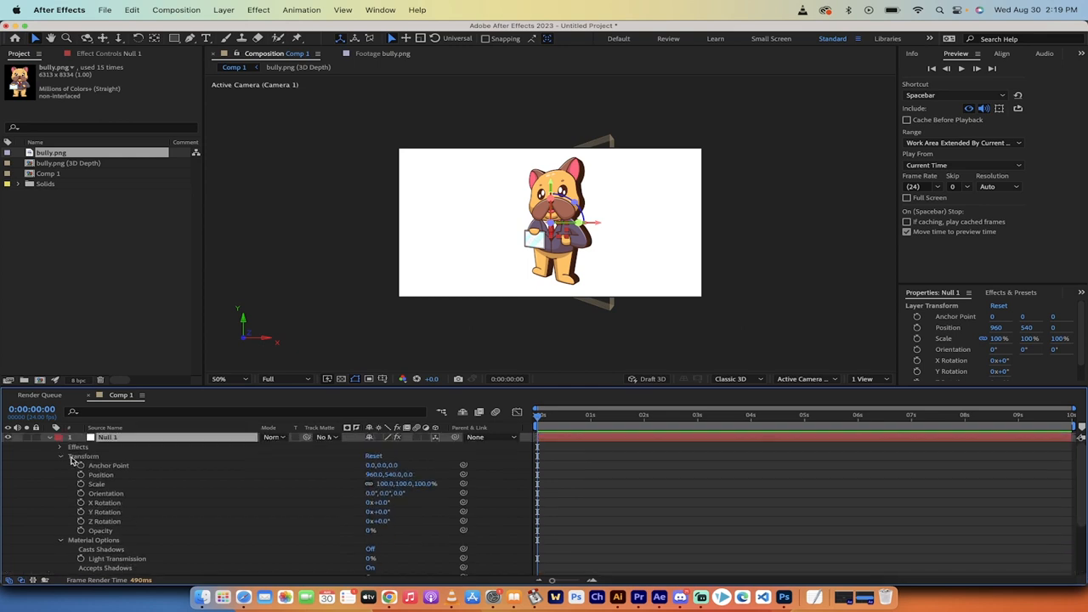
pyautogui.click(71, 456)
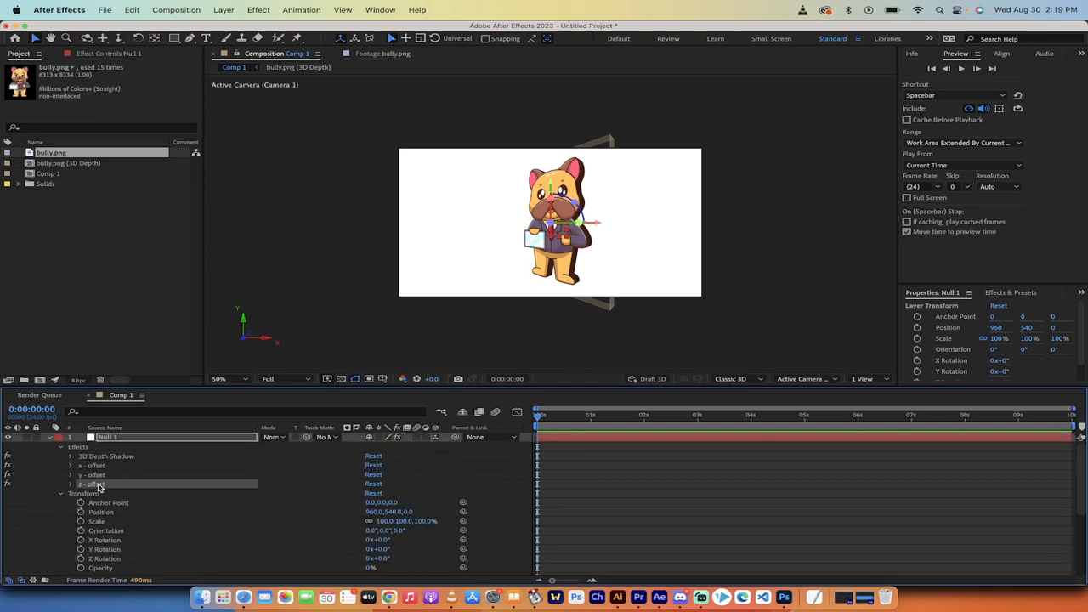
pyautogui.moveTo(70, 489)
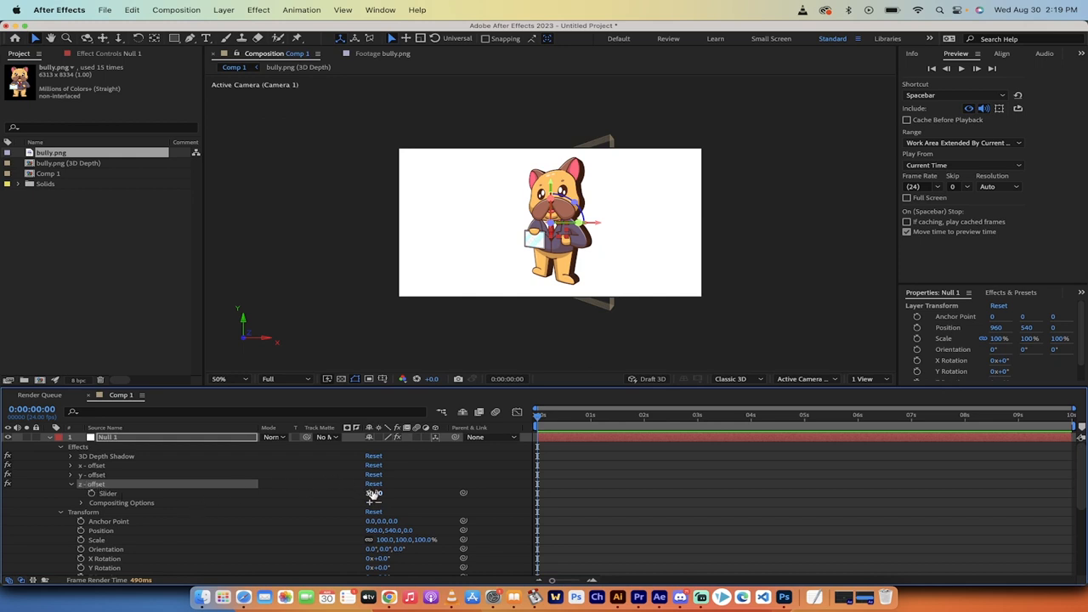
pyautogui.moveTo(387, 493); pyautogui.dragTo(404, 494)
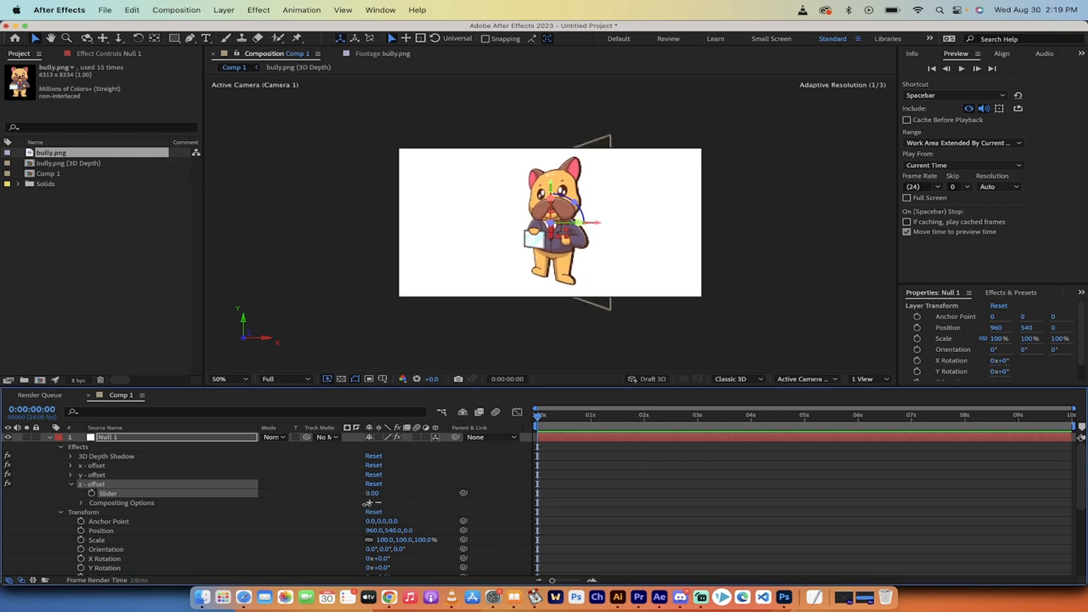
pyautogui.moveTo(371, 493); pyautogui.dragTo(403, 493)
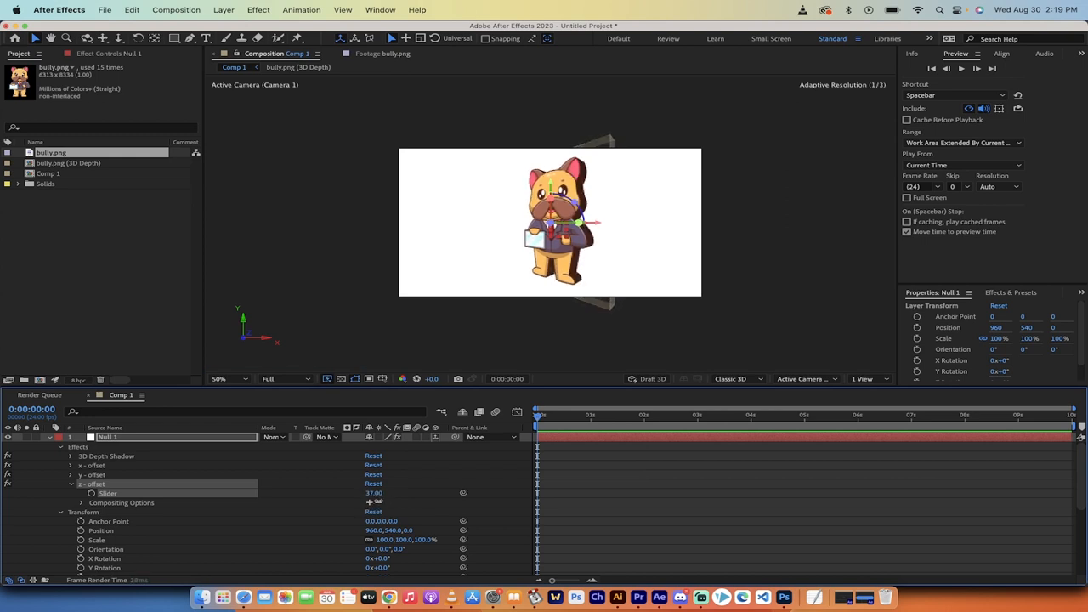
pyautogui.moveTo(386, 493); pyautogui.dragTo(395, 493)
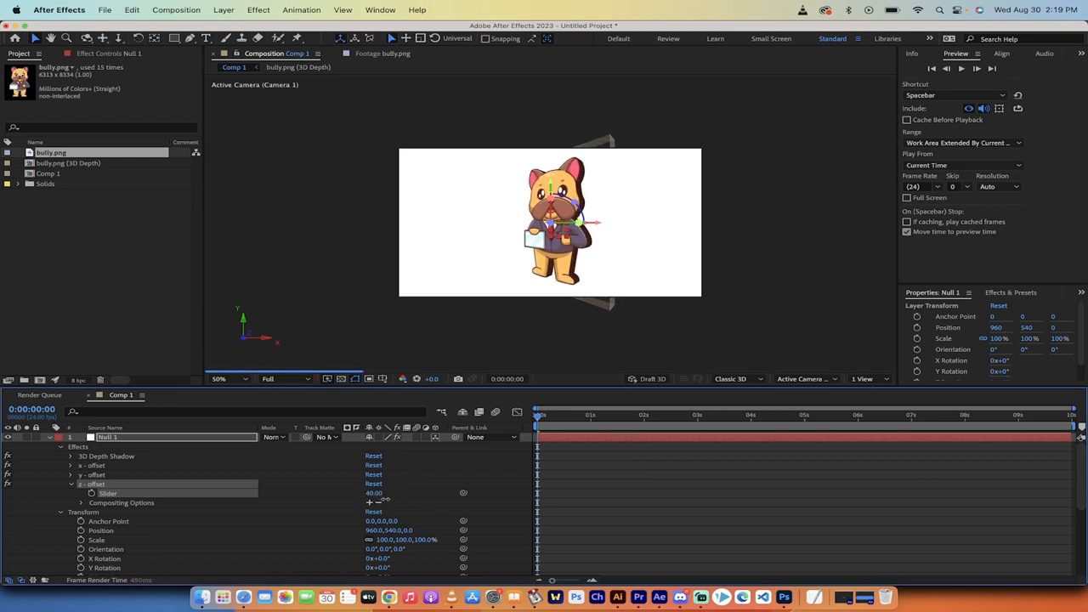
pyautogui.moveTo(361, 493); pyautogui.dragTo(391, 493)
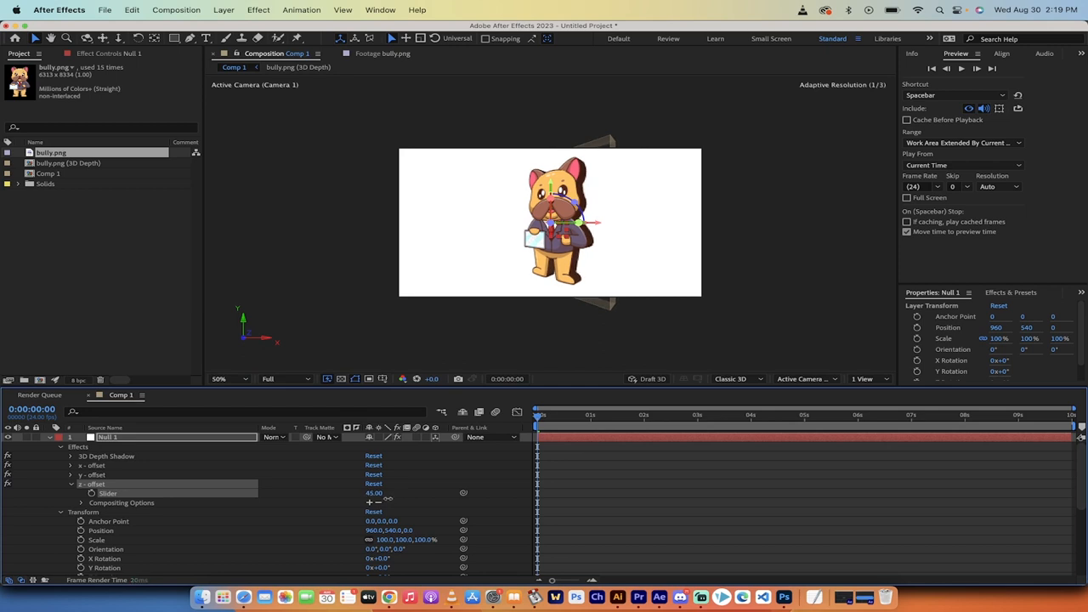